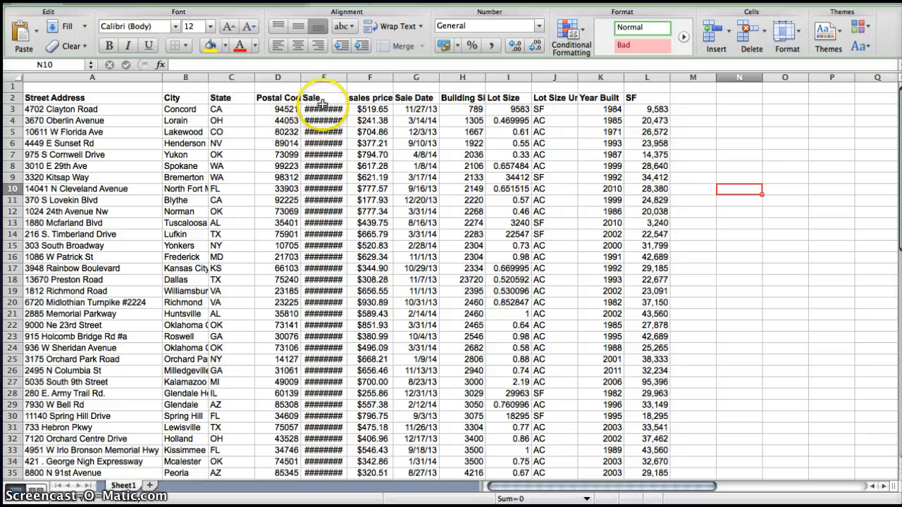
Step: Delete the Sale, sales price/SF and Sale Date columns entirely
click(324, 110)
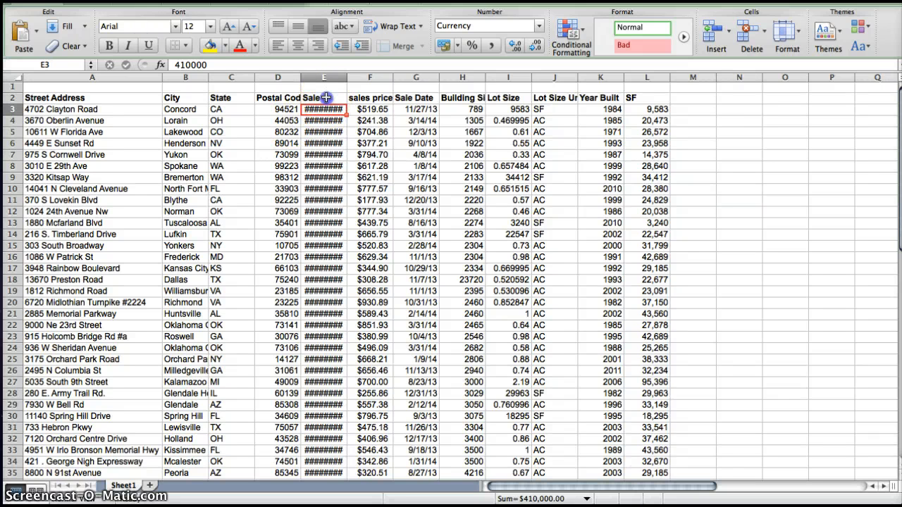
click(324, 99)
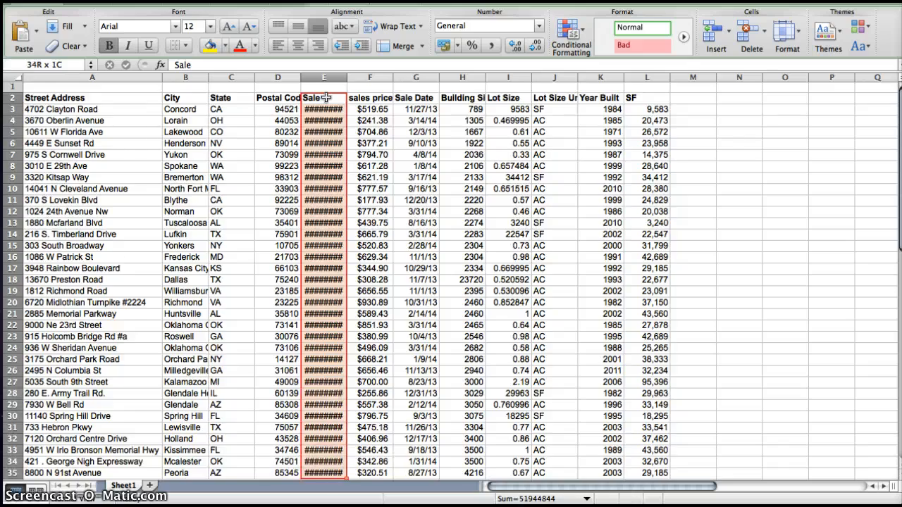
scroll(down, 3)
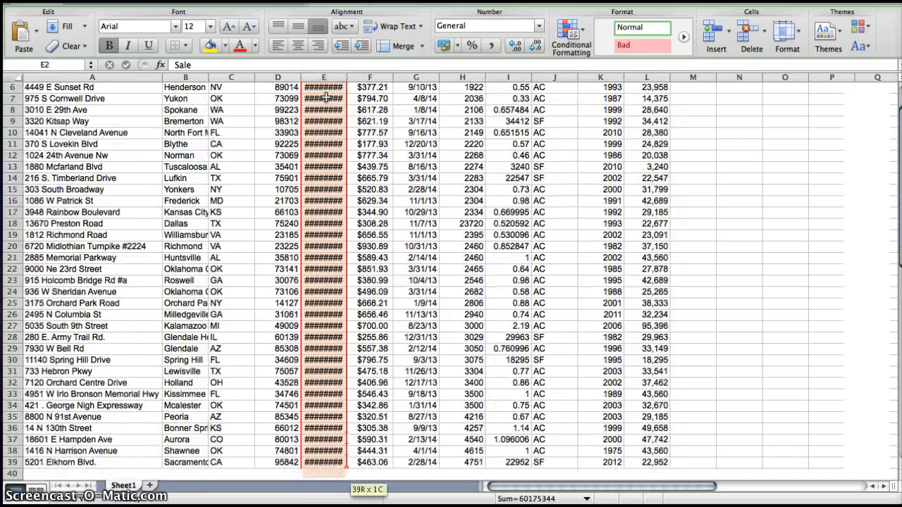
scroll(down, 3)
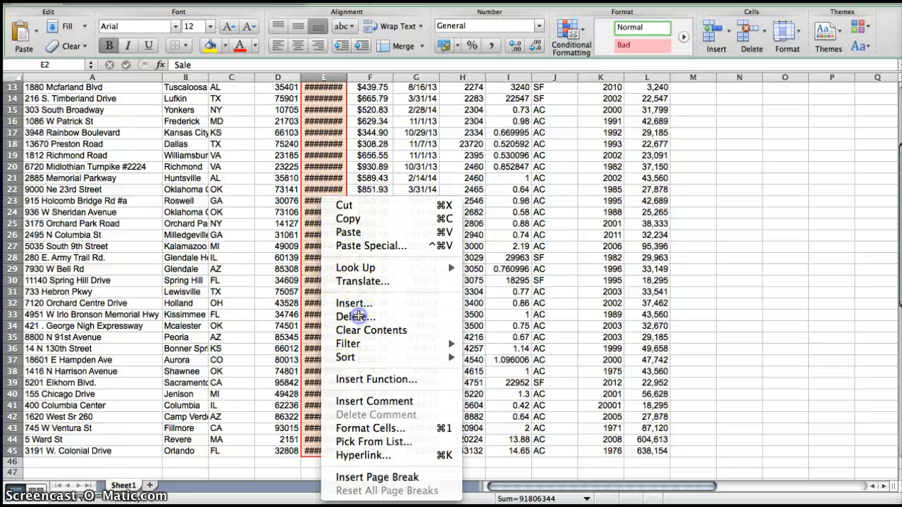
click(355, 315)
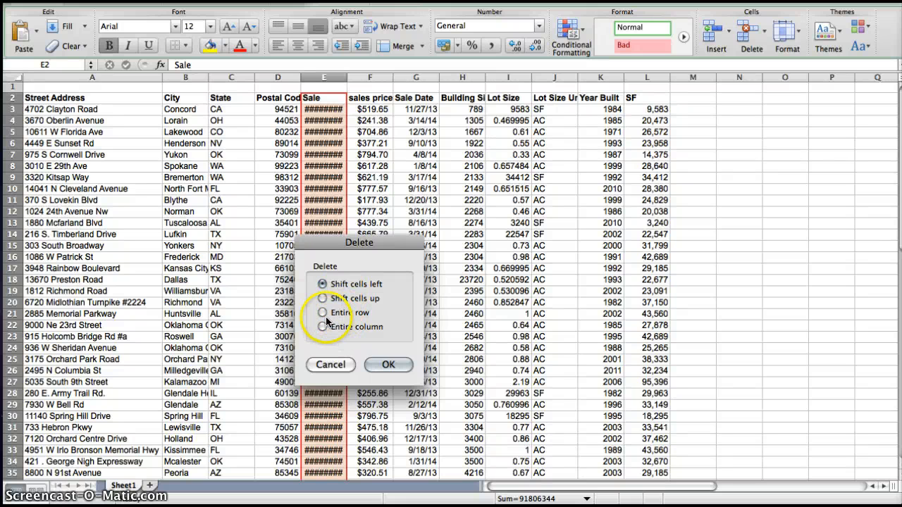
click(389, 363)
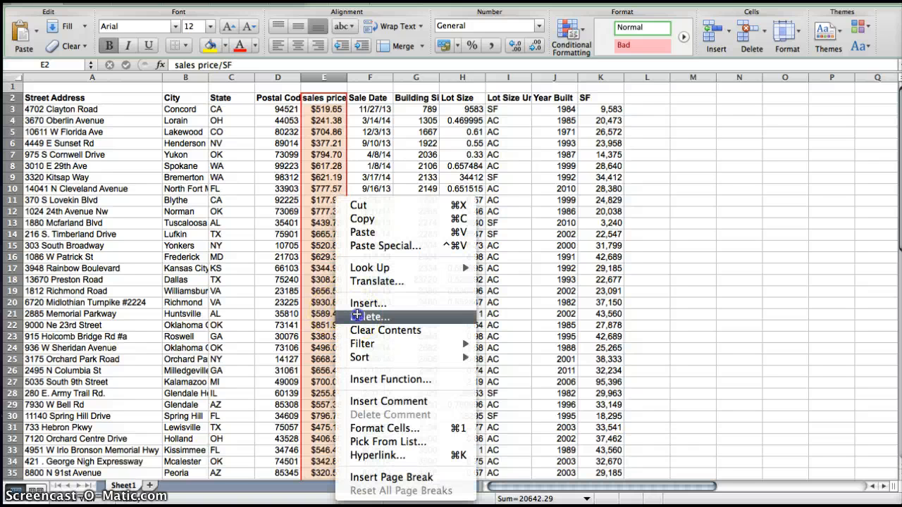
click(370, 315)
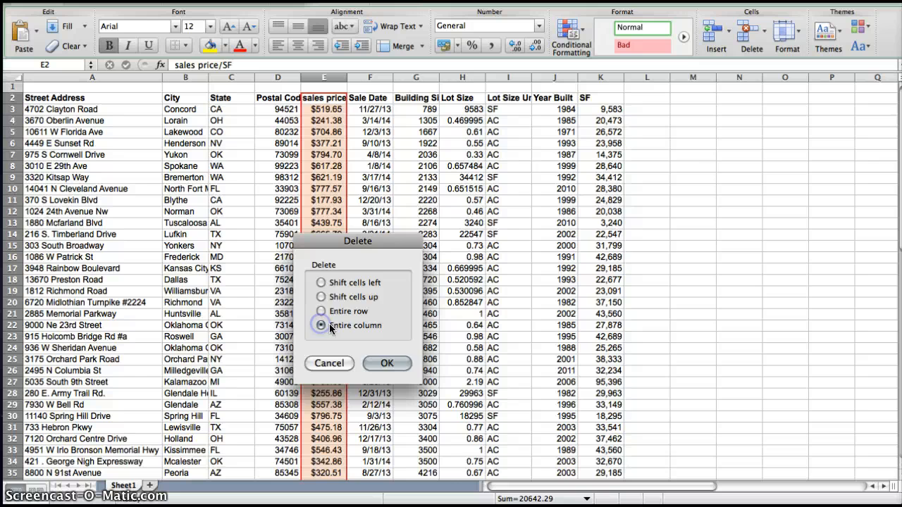
click(386, 363)
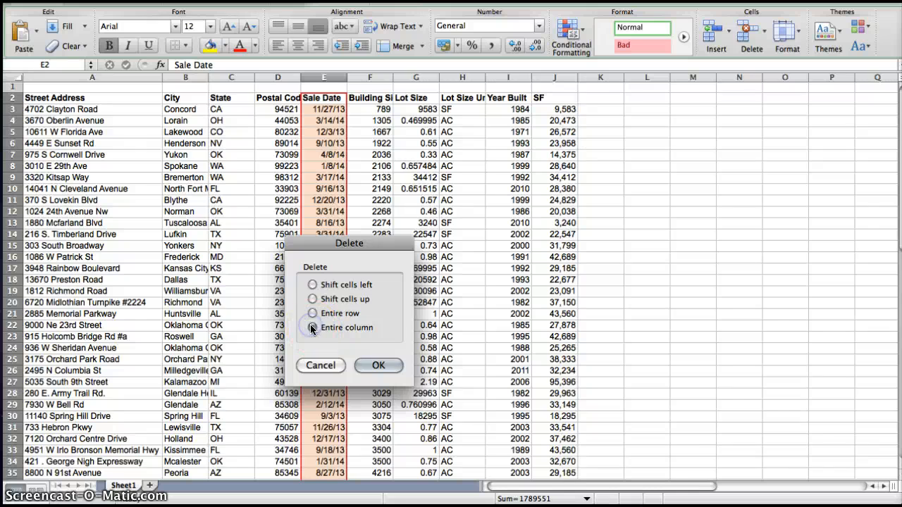
click(378, 365)
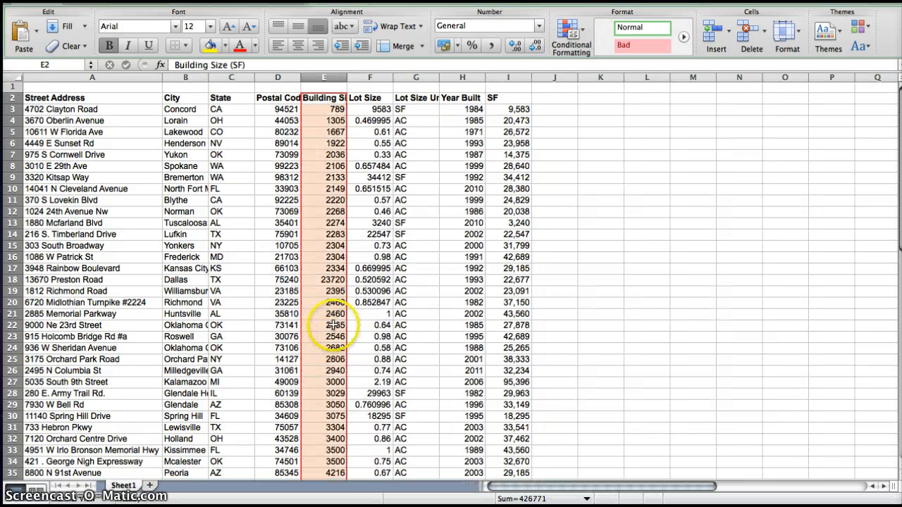
Step: Delete the Building Size, Lot Size, Lot Size Unit and Year Built columns entirely
right_click(335, 324)
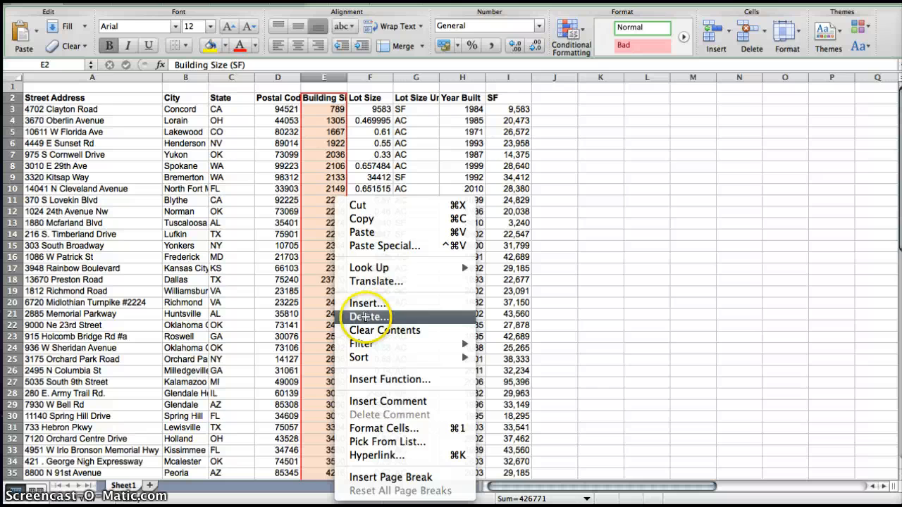
click(366, 316)
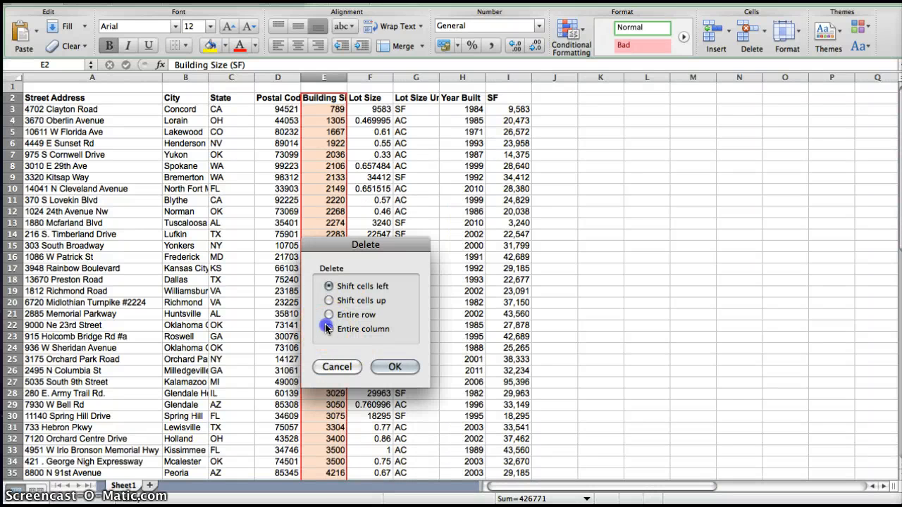
click(395, 366)
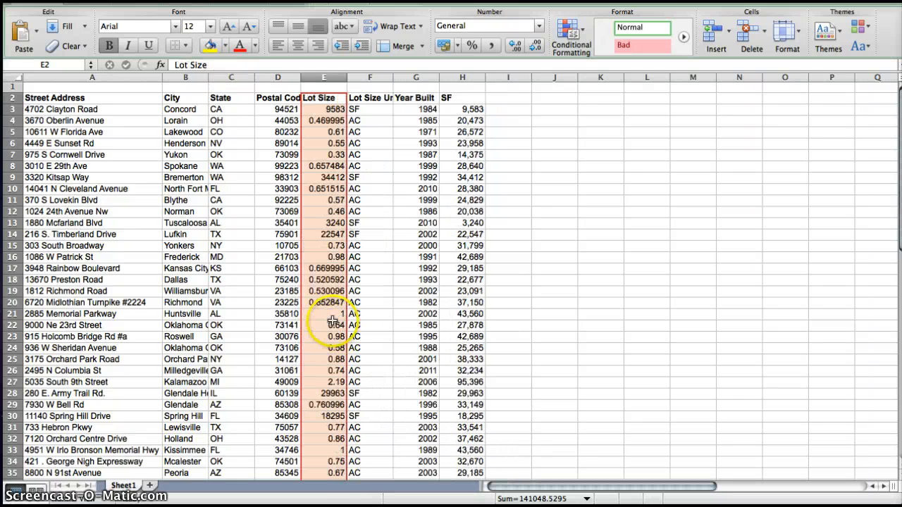
right_click(329, 323)
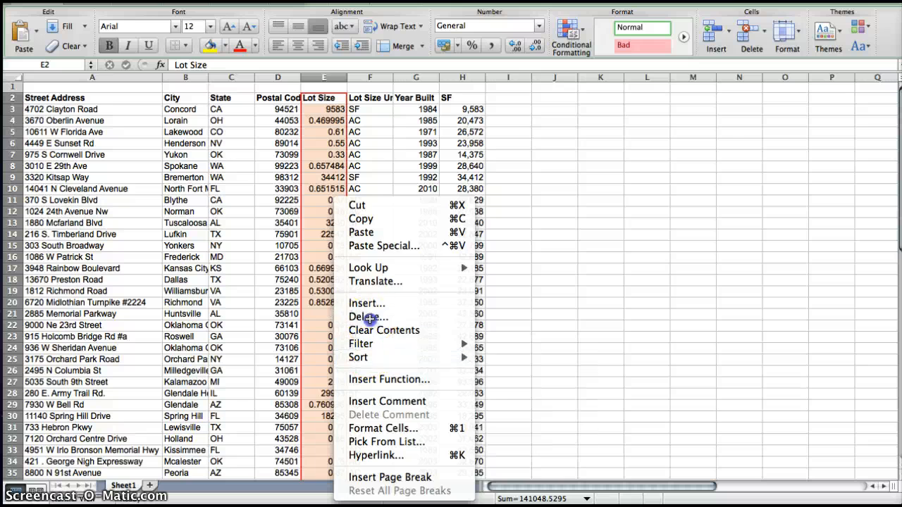
click(368, 316)
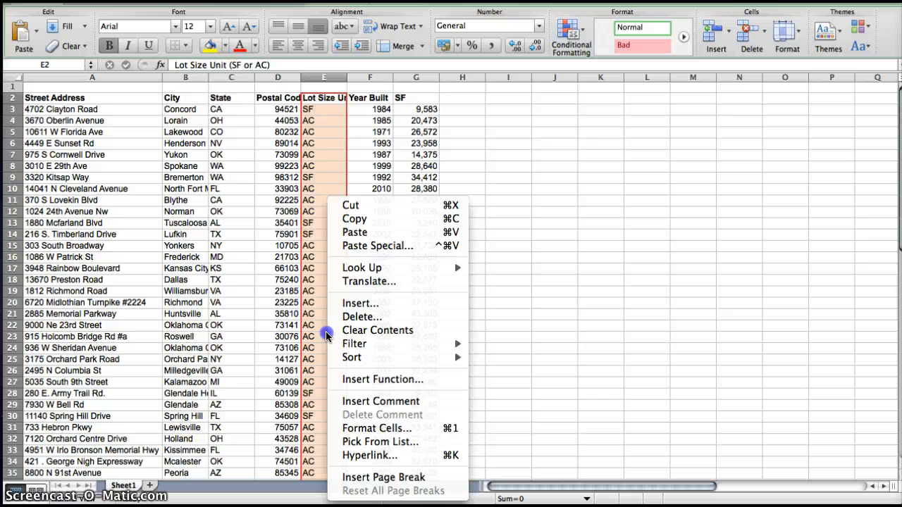
click(361, 316)
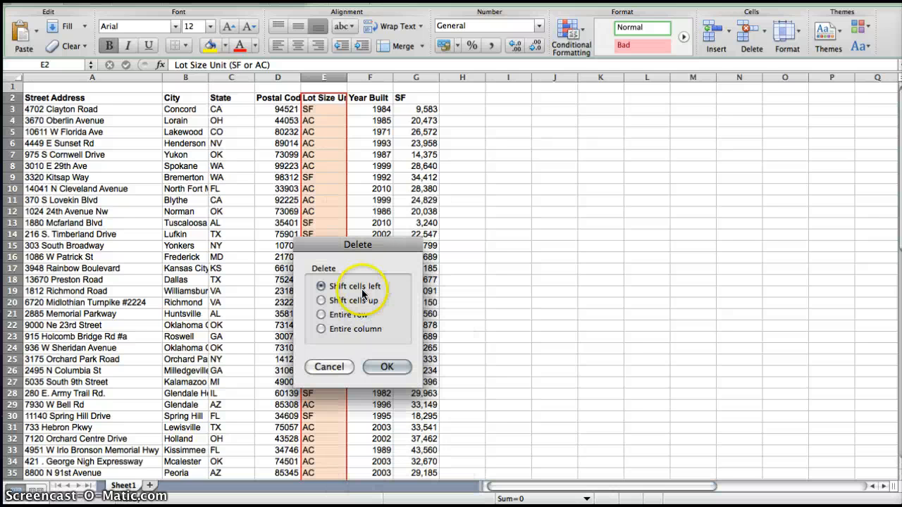
click(386, 366)
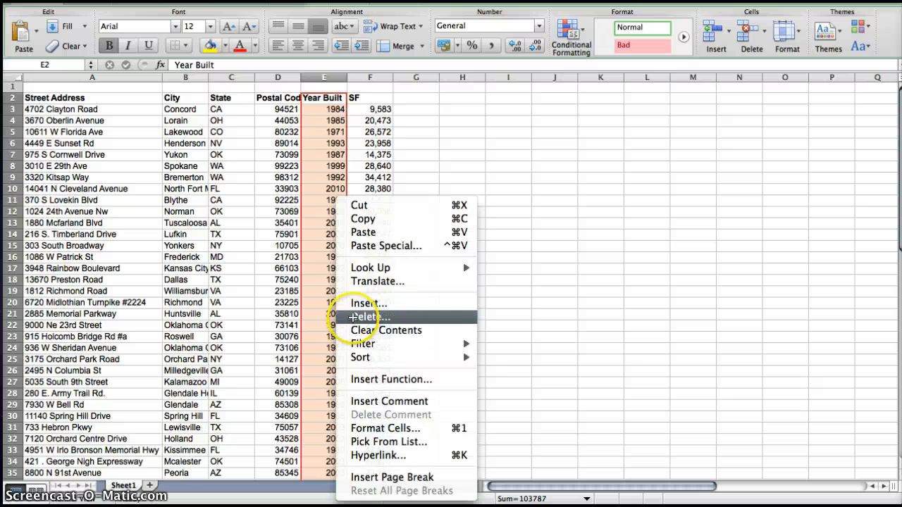
click(369, 315)
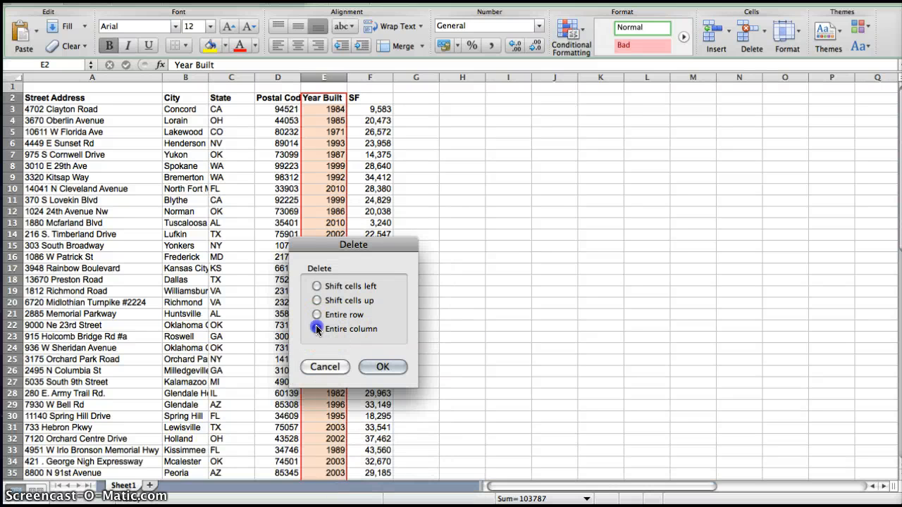
click(384, 367)
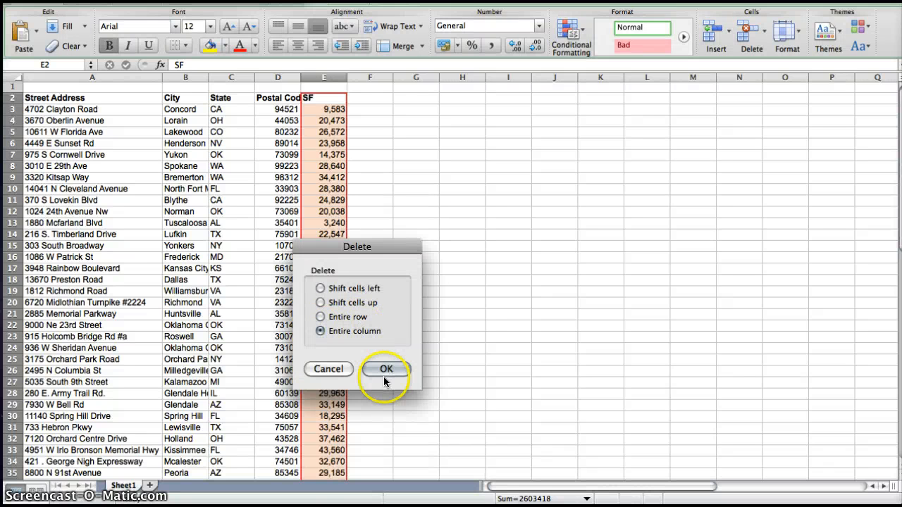
Step: Confirm deleting the entire SF column, leaving Street Address, City, State and Postal Code
click(386, 369)
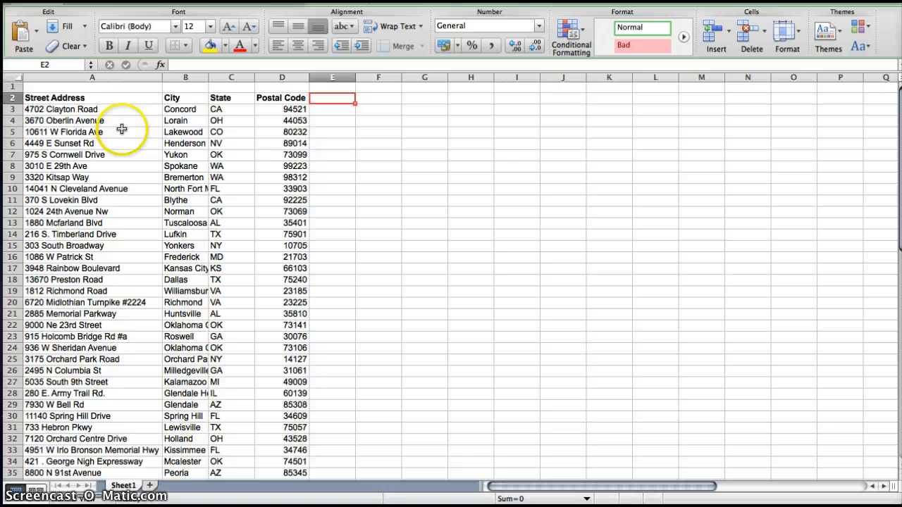
mouse_move(269, 152)
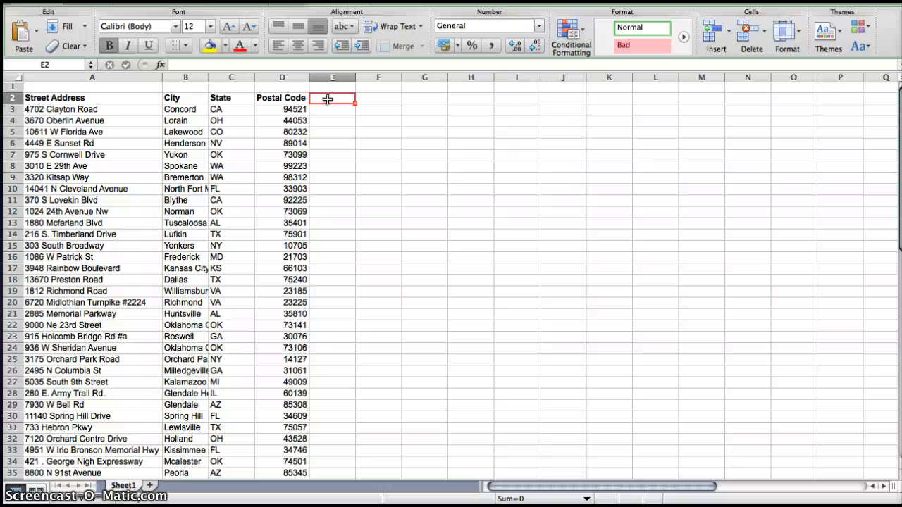
Step: Enter a 'Street Addresses' heading in E2, widen column E and centre the heading
text(S)
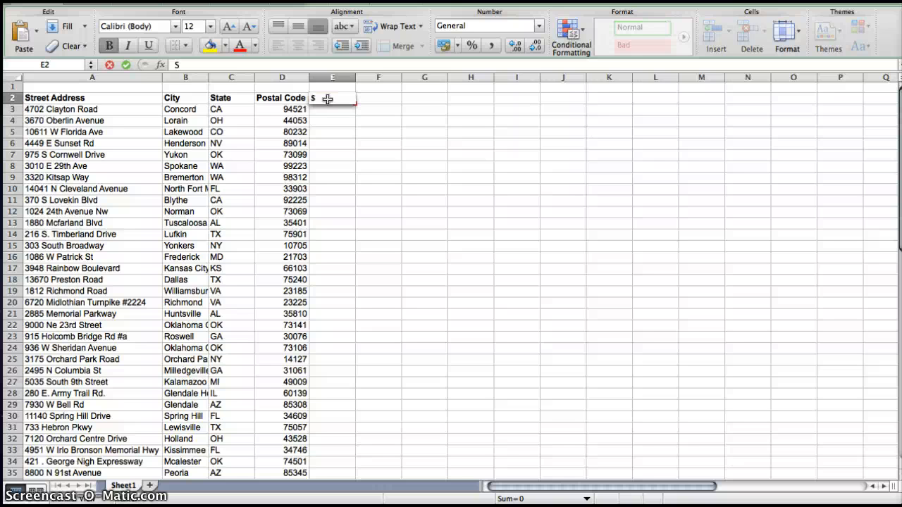
text(treet Addresses)
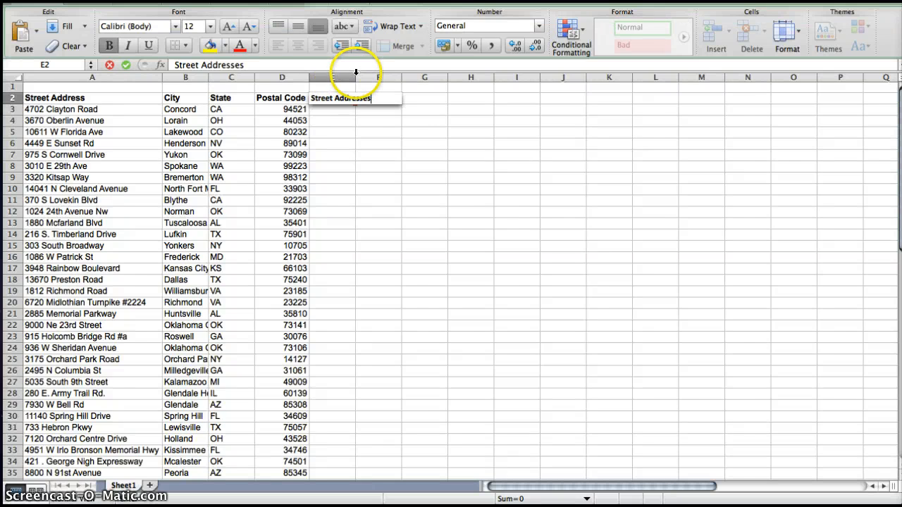
click(397, 77)
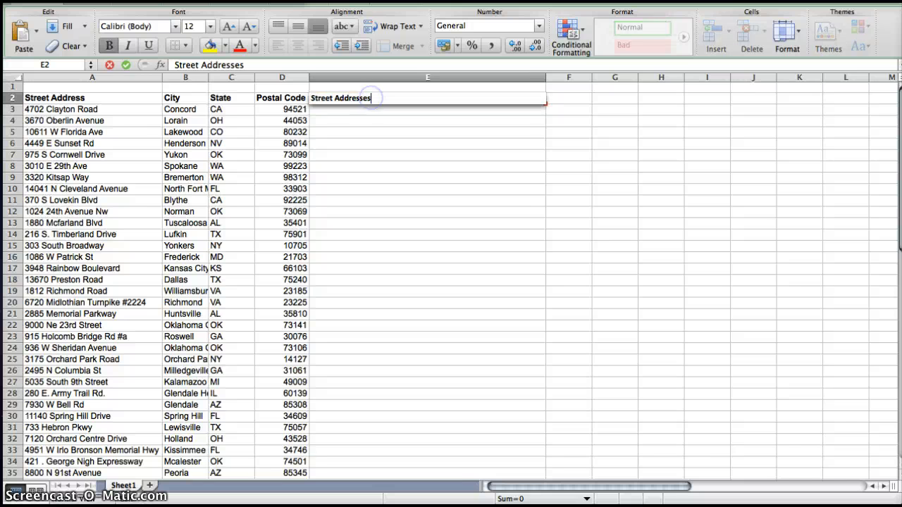
click(297, 25)
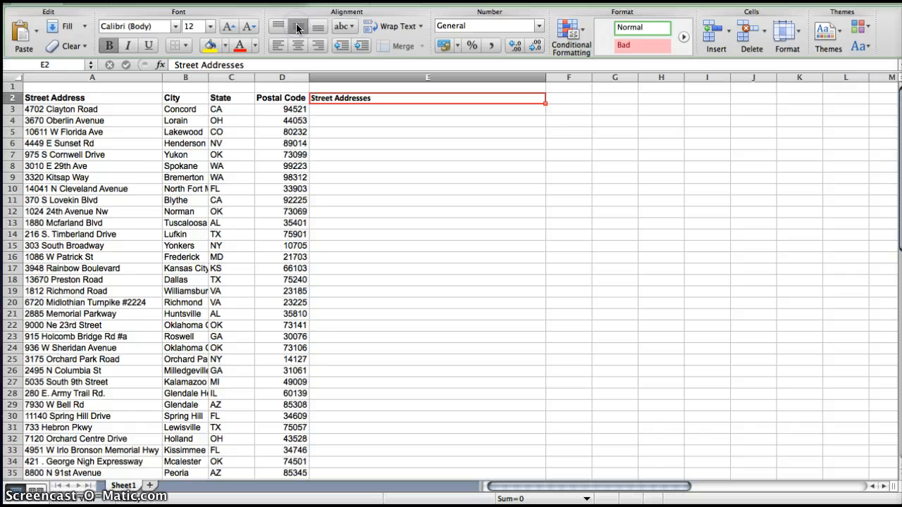
right_click(92, 110)
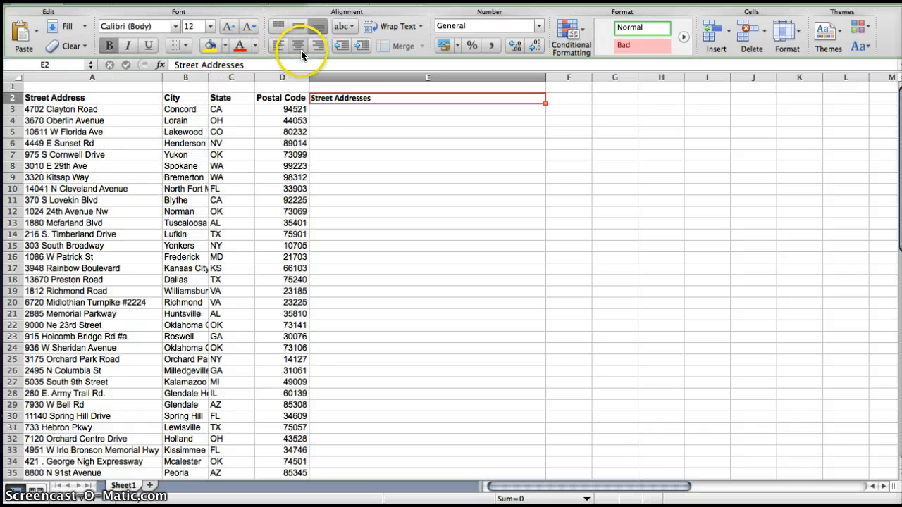
click(297, 46)
text(=)
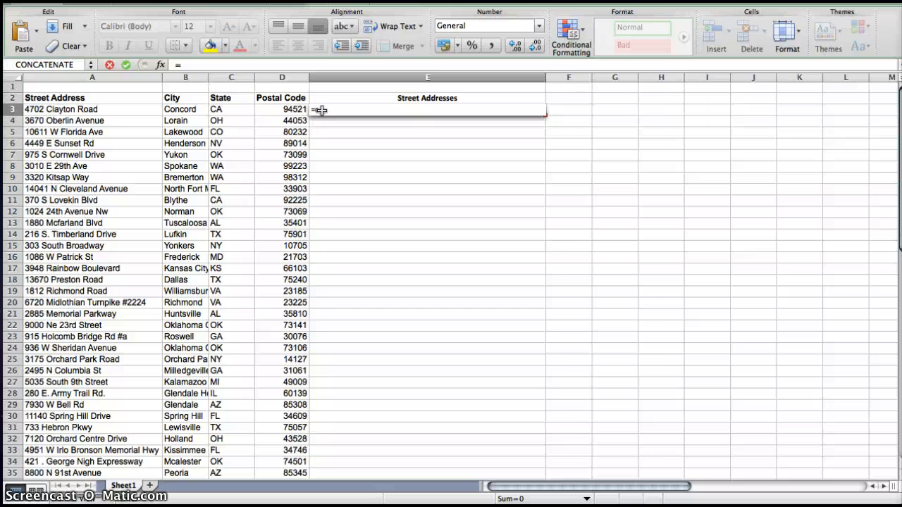
text(CONCATENATE(A3)
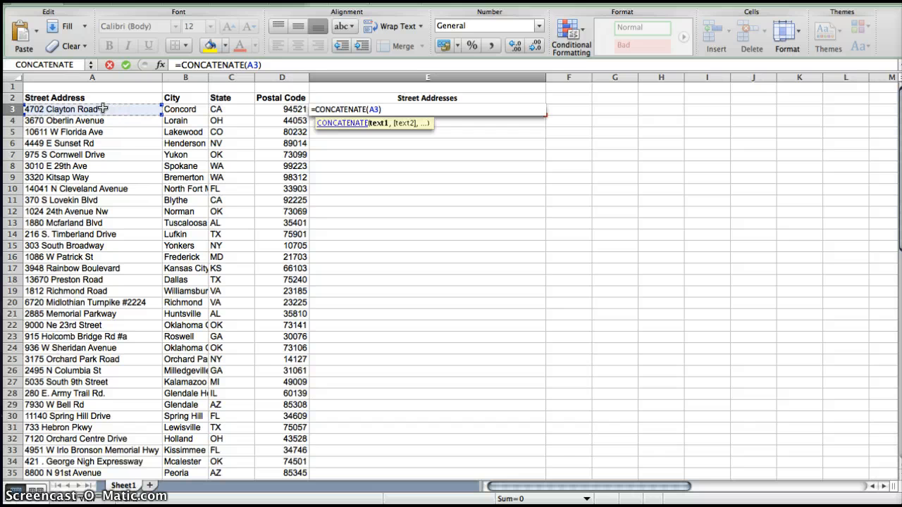
text(,)
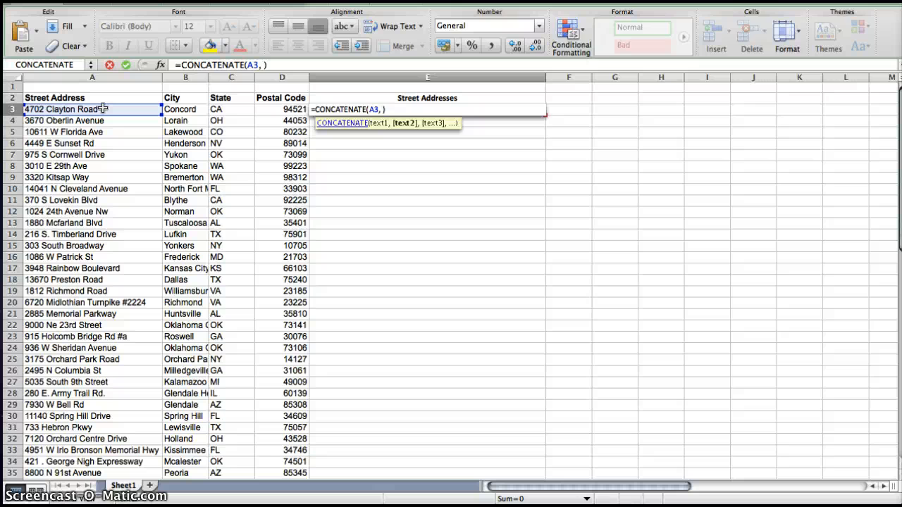
text("")
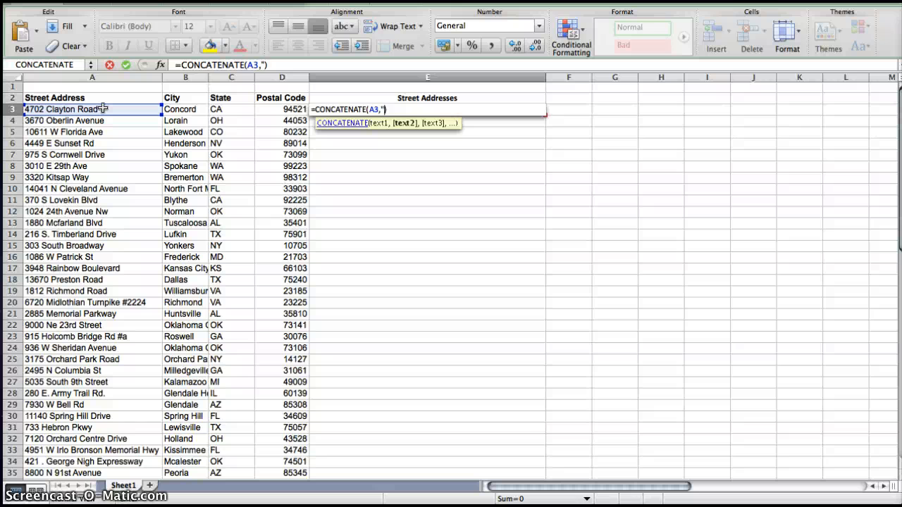
text(" ",)
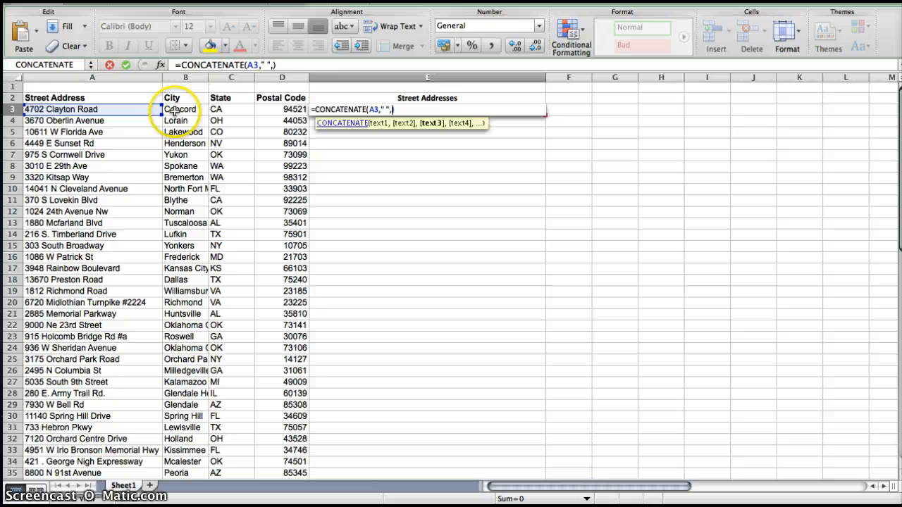
click(181, 110)
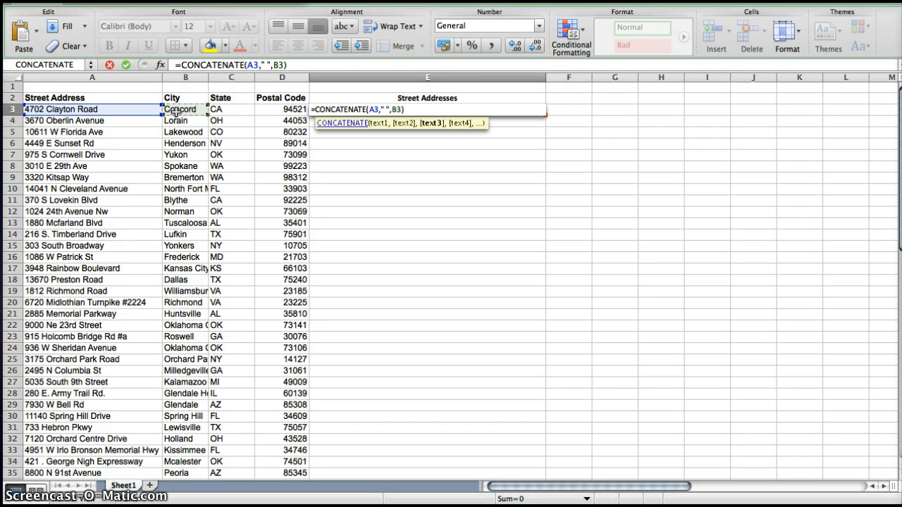
text(,")
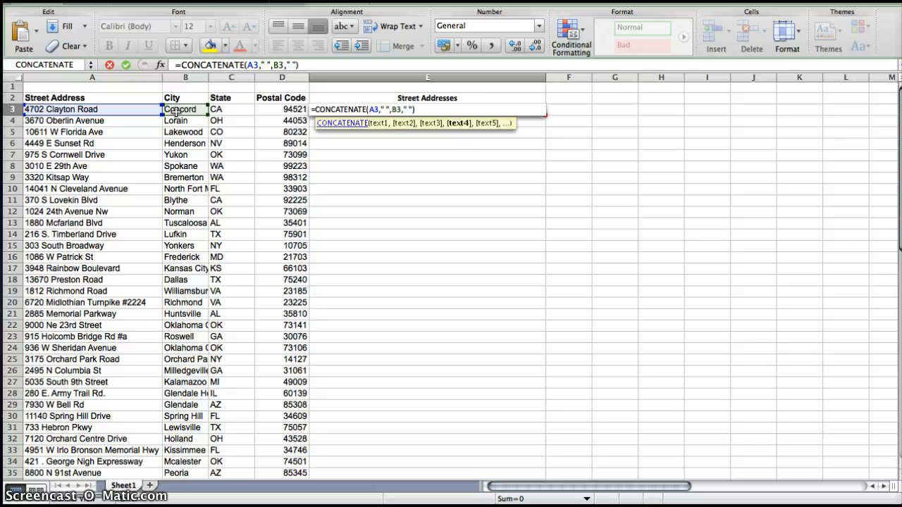
click(231, 109)
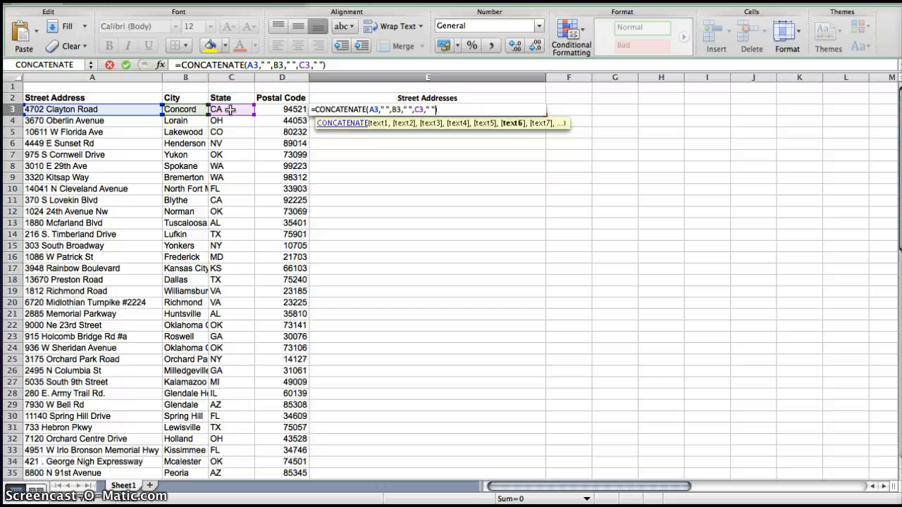
click(282, 110)
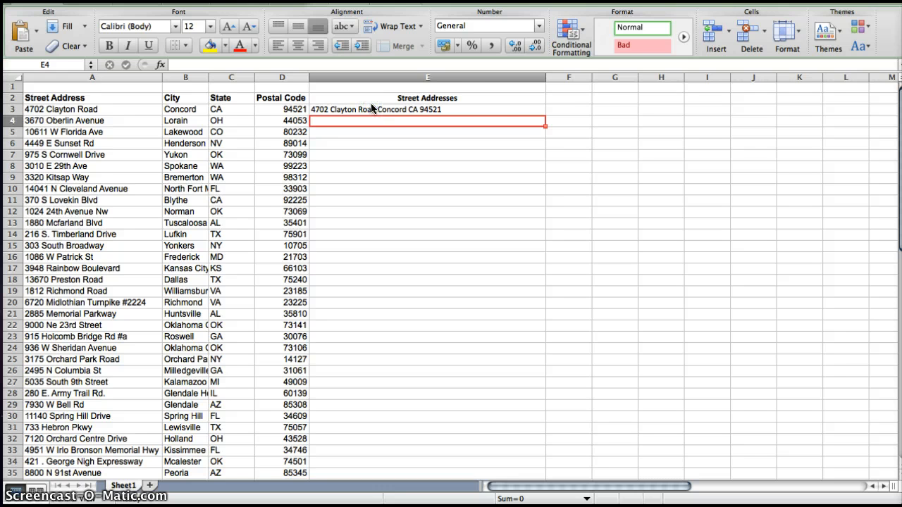
Step: Fill the E3 address formula down to the last row, 3191 W. Colonial Drive
click(427, 110)
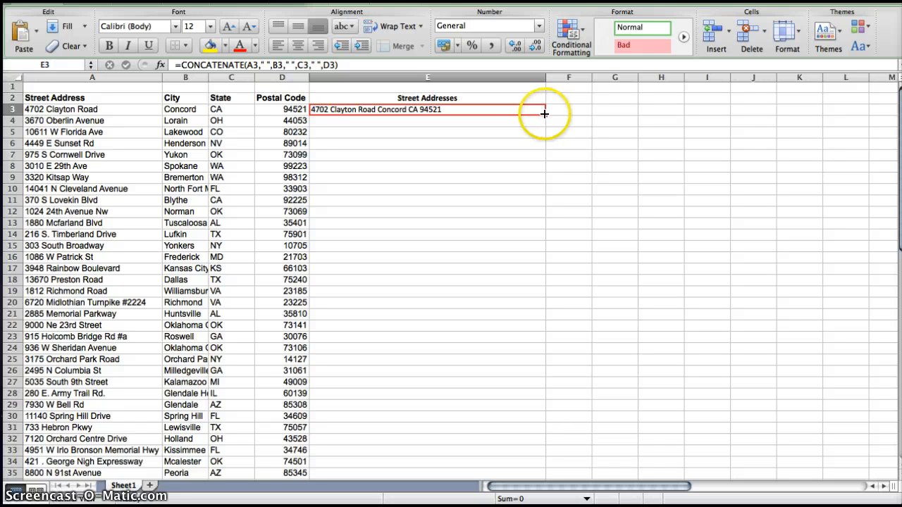
drag(544, 114, 548, 231)
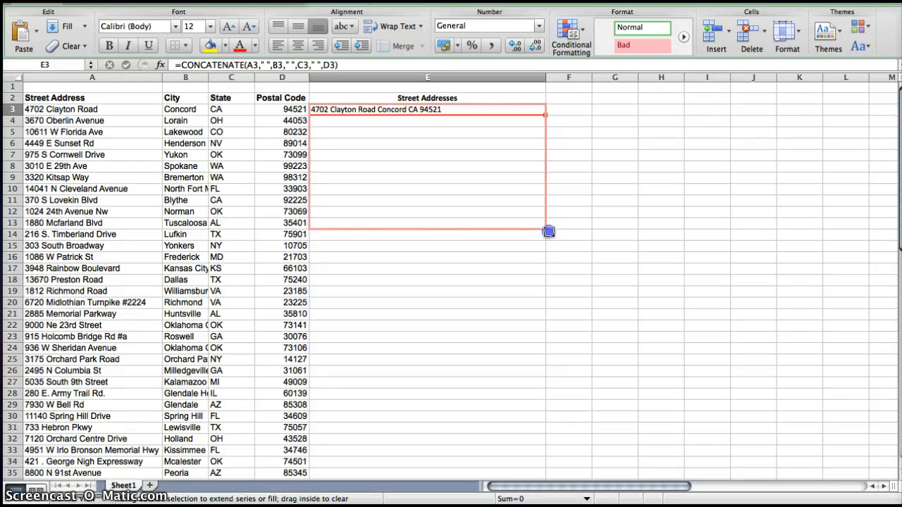
drag(548, 231, 541, 448)
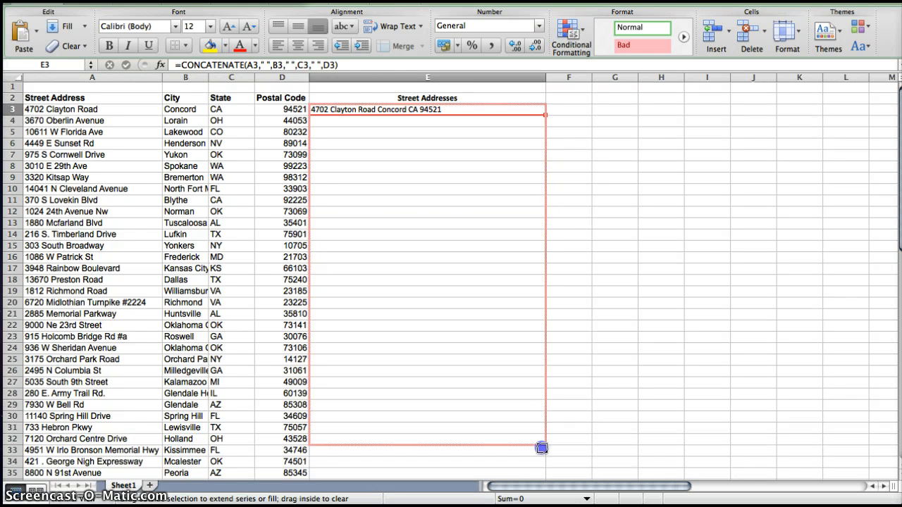
scroll(down, 3)
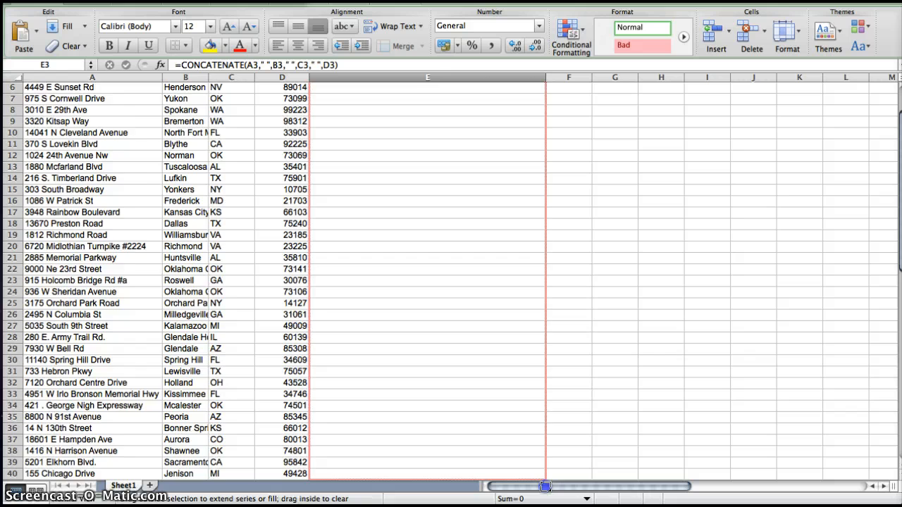
scroll(down, 3)
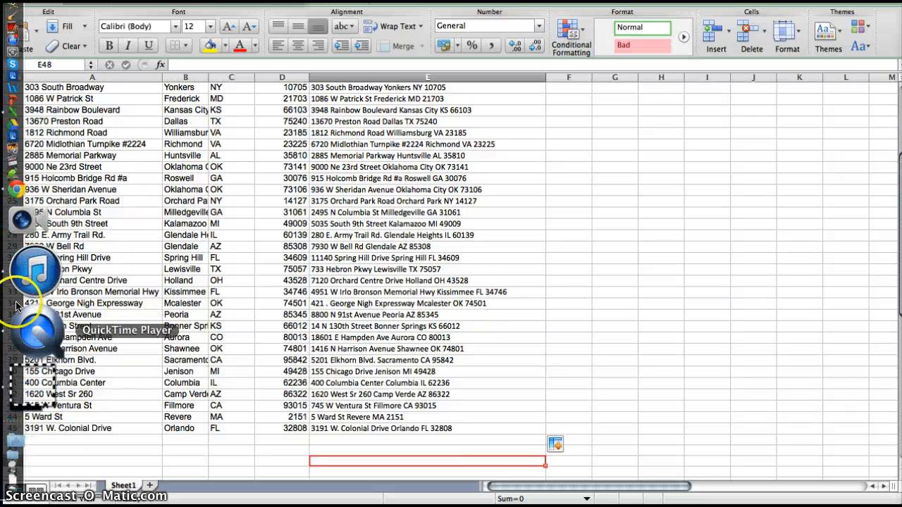
Step: Switch from Excel to the browser showing the Google Drive file list
click(35, 282)
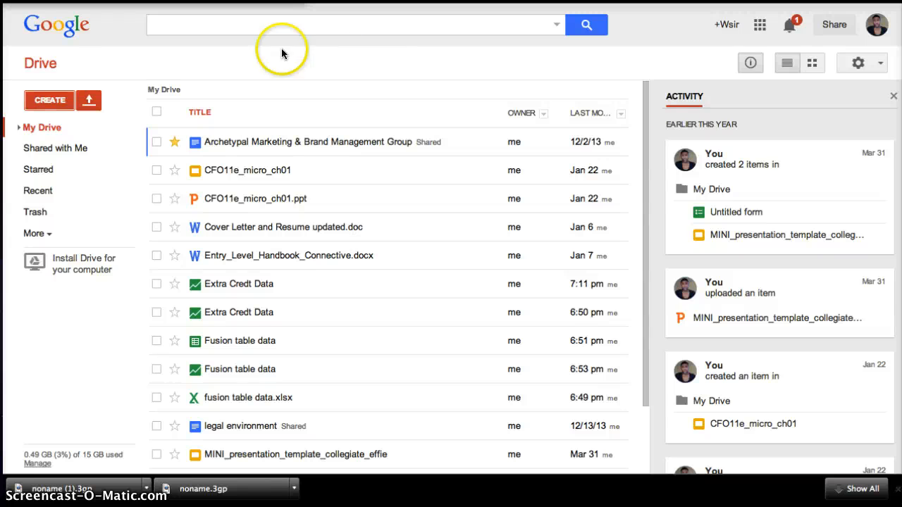
Step: Open Google Drive's CREATE menu listing Fusion Table among the new item types
click(48, 100)
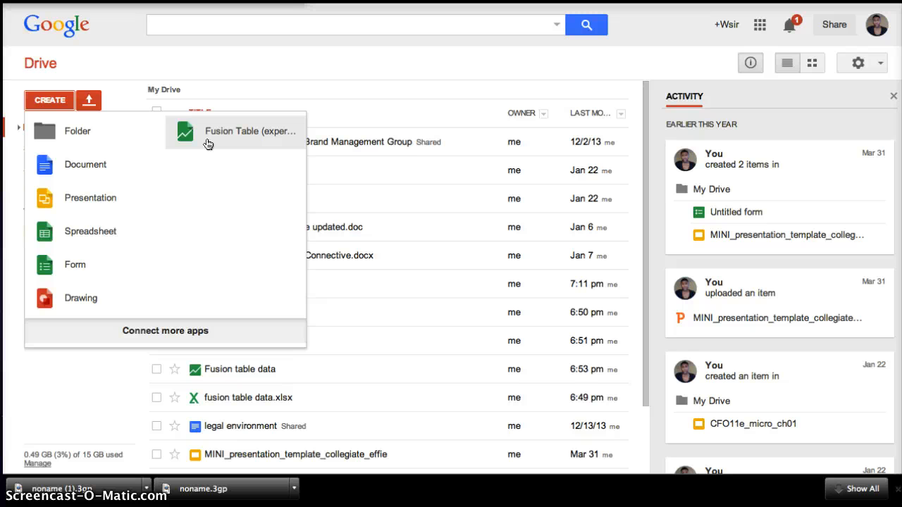
mouse_move(165, 329)
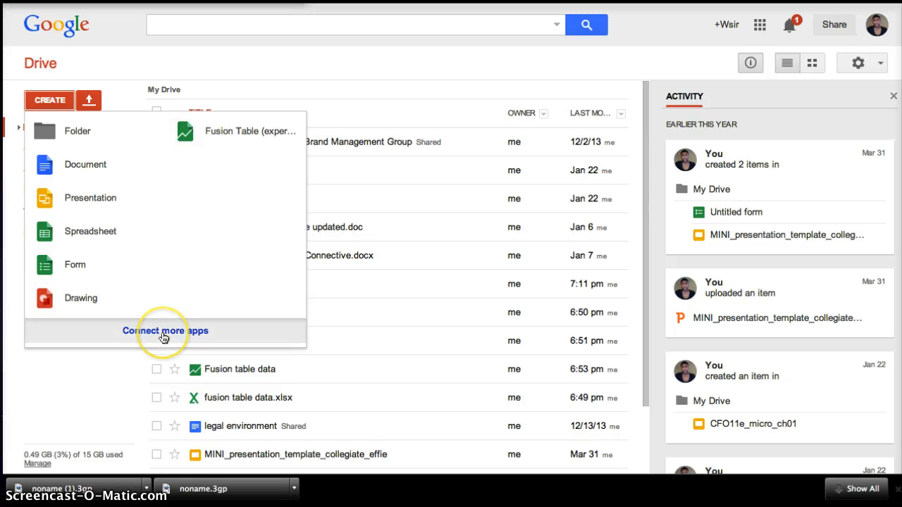
mouse_move(208, 145)
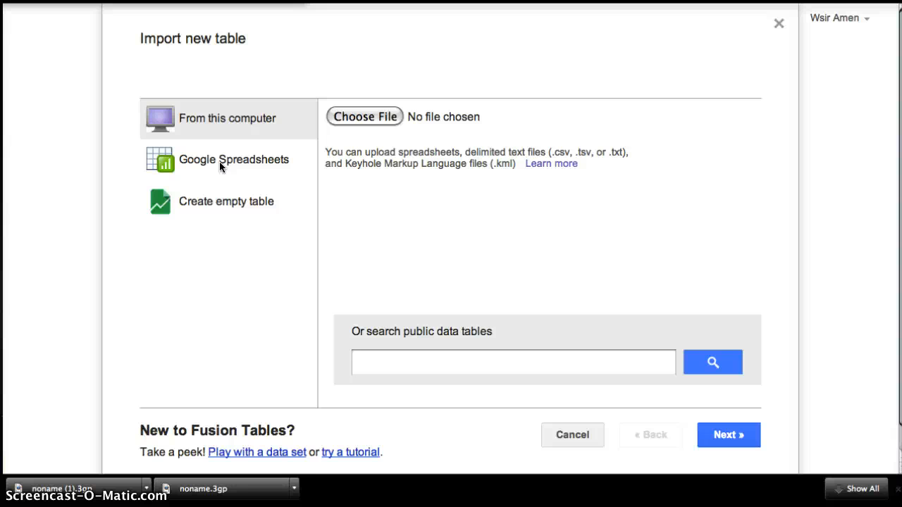
Step: Choose the Extra Credt Data Google spreadsheet as the source for the new Fusion Table import
click(234, 159)
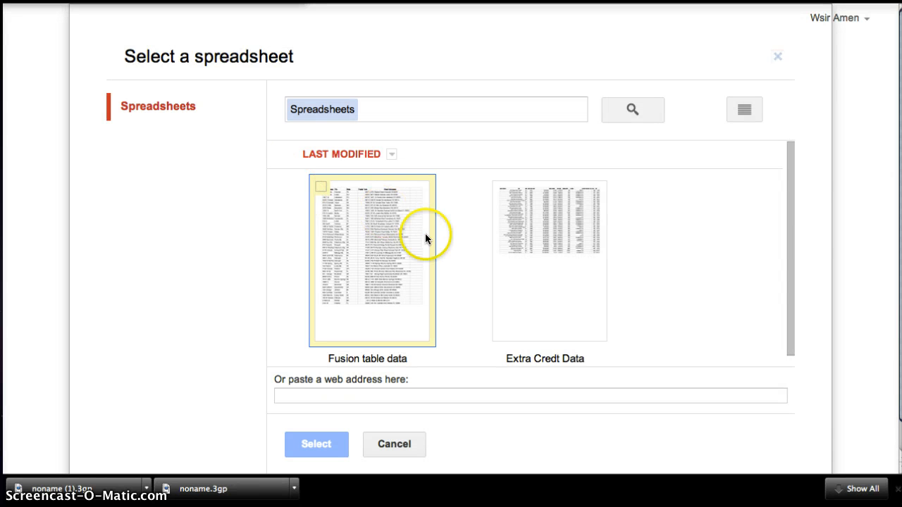
click(549, 261)
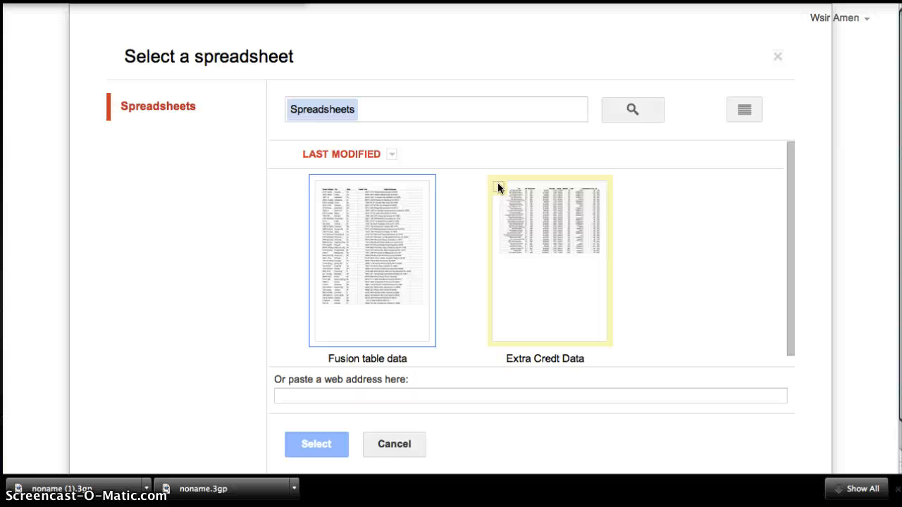
click(501, 189)
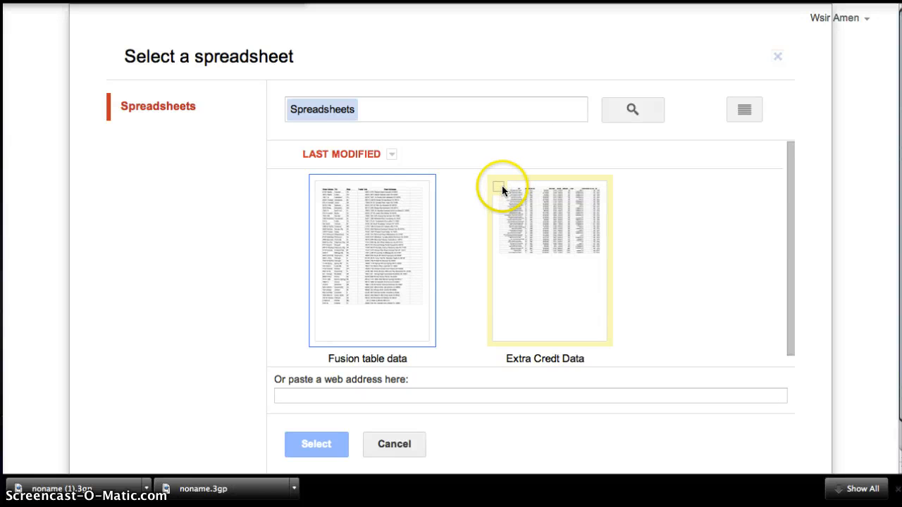
click(544, 261)
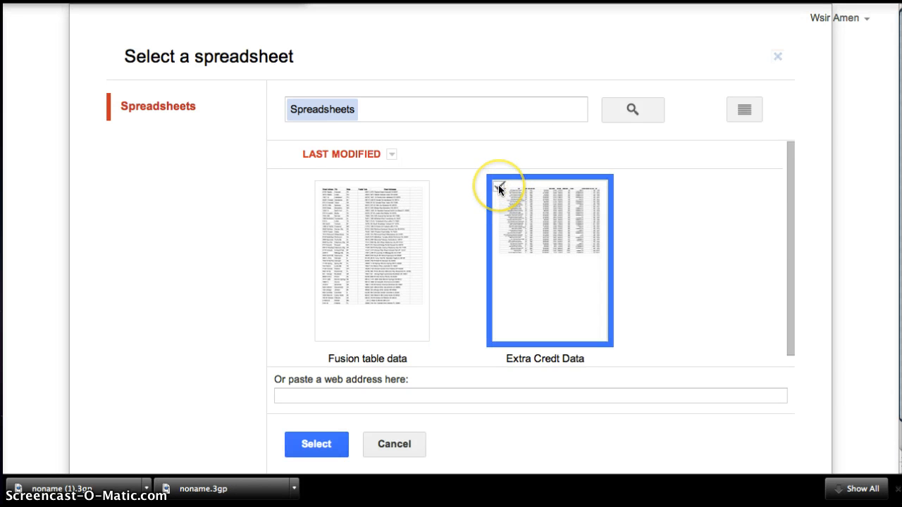
click(500, 186)
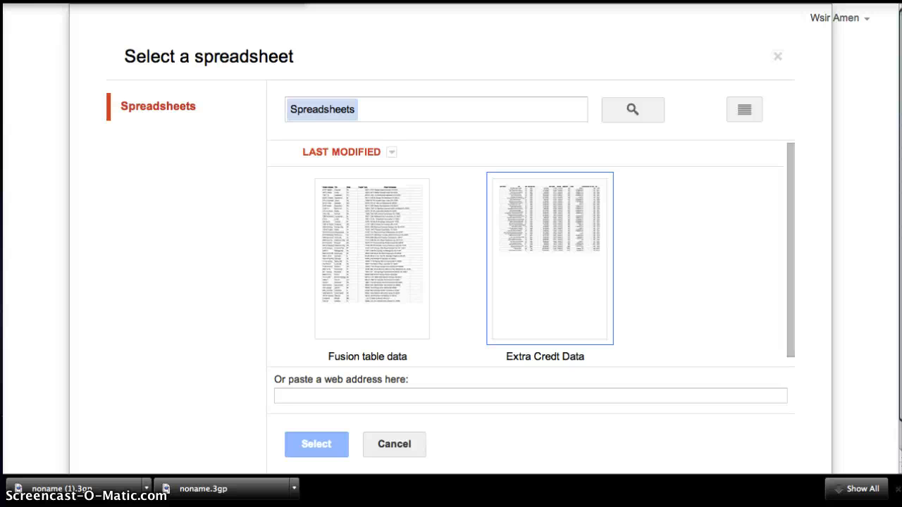
mouse_move(615, 57)
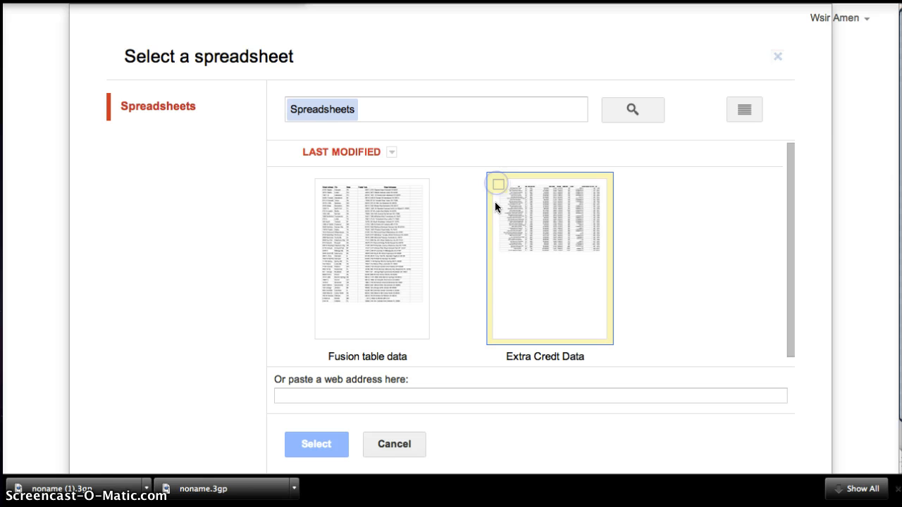
click(315, 444)
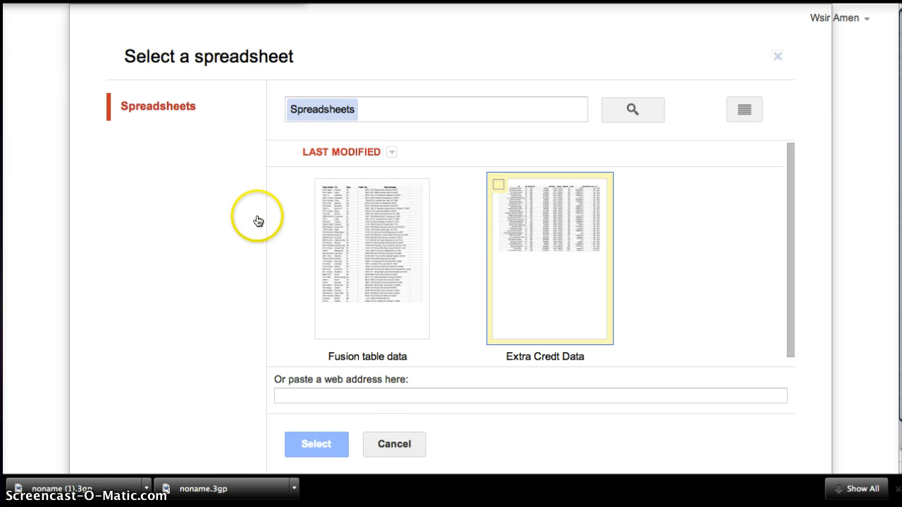
click(316, 444)
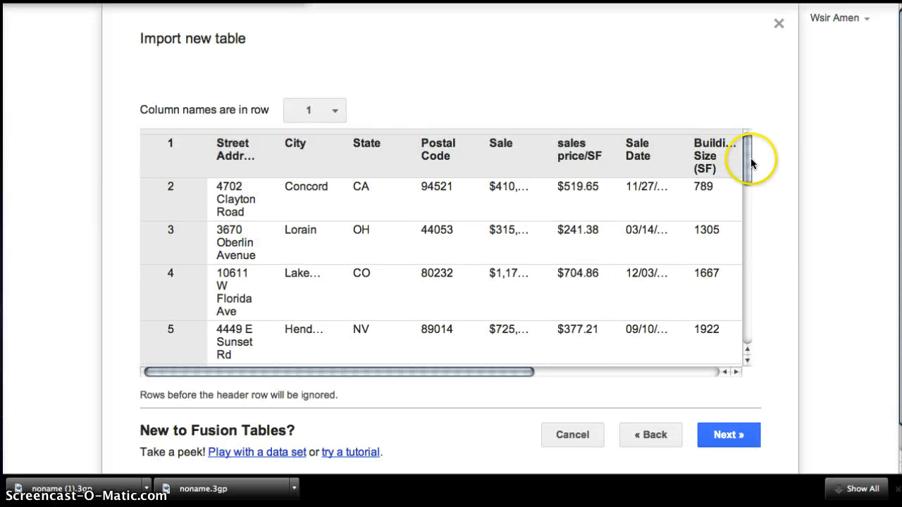
Step: Keep column names in row 1 and continue past the column preview to the table details
drag(746, 162, 747, 256)
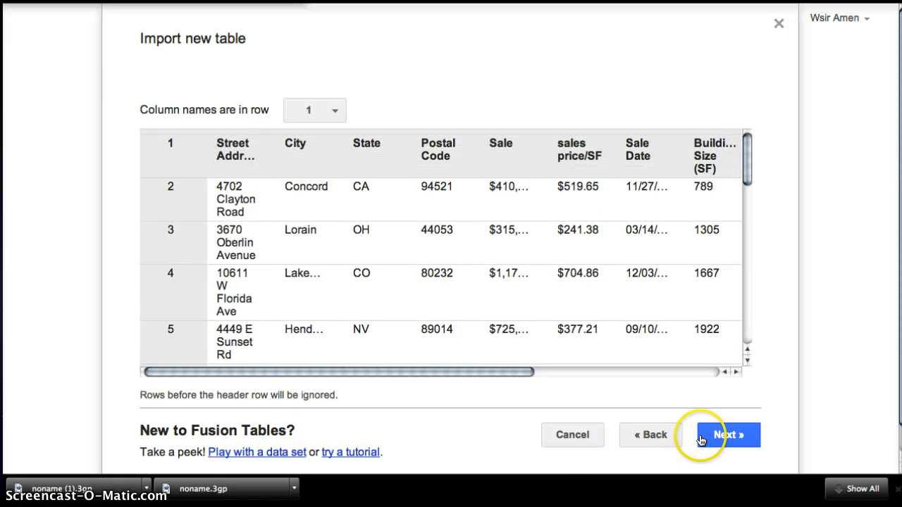
click(727, 434)
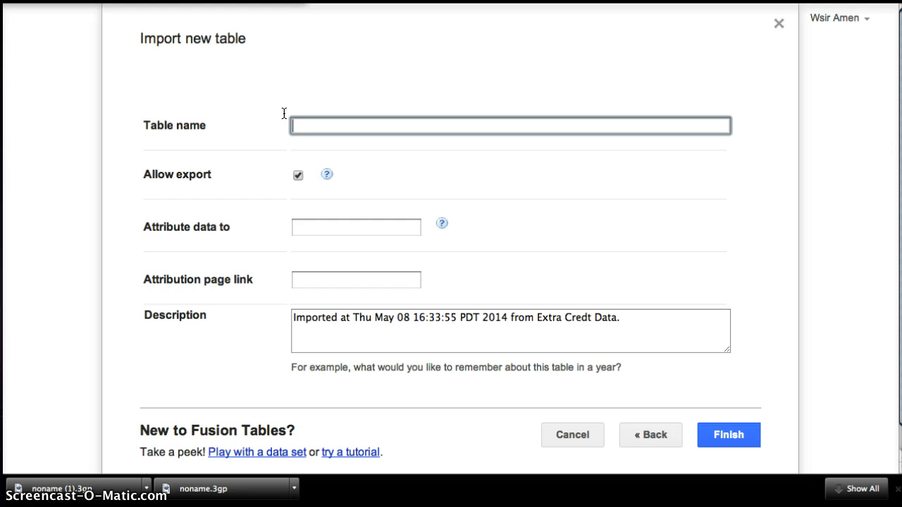
Step: Name the table 'Fusion Table Extra Data Sheet' and finish the import of its 43 rows
text(Fusio)
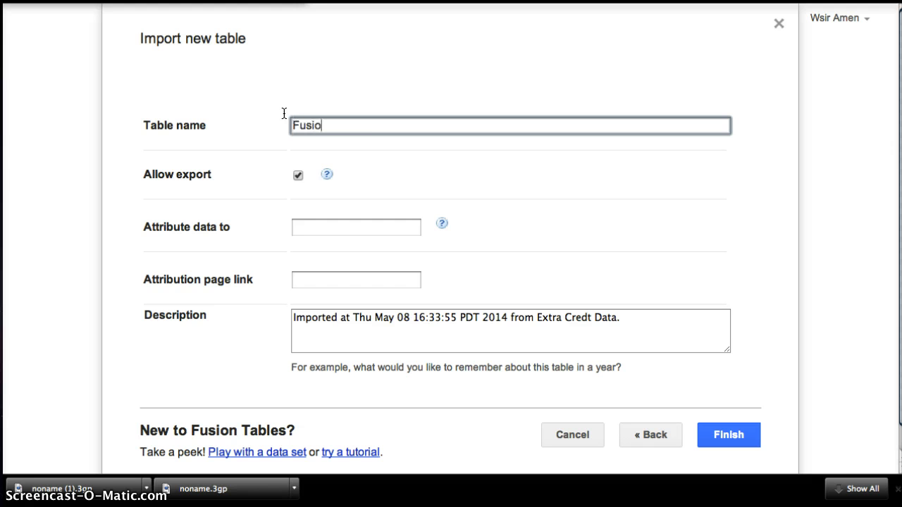
text(Fusion Table)
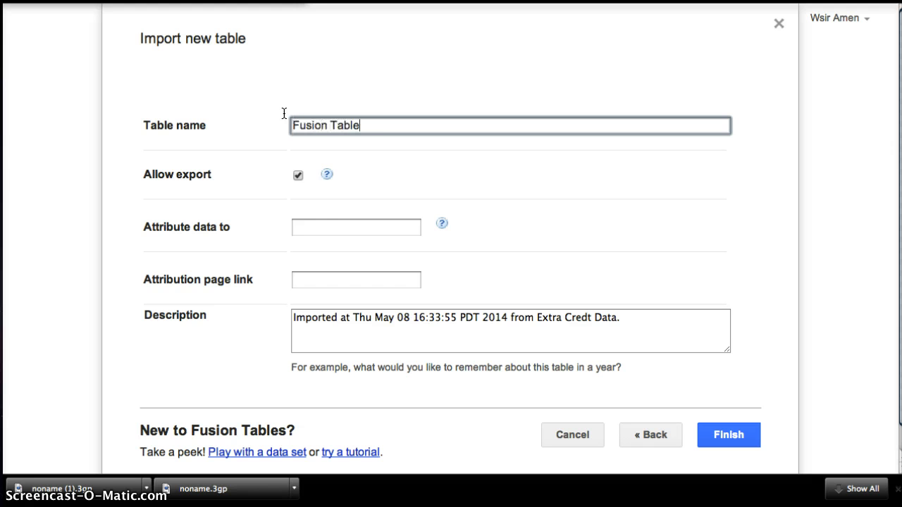
text(E)
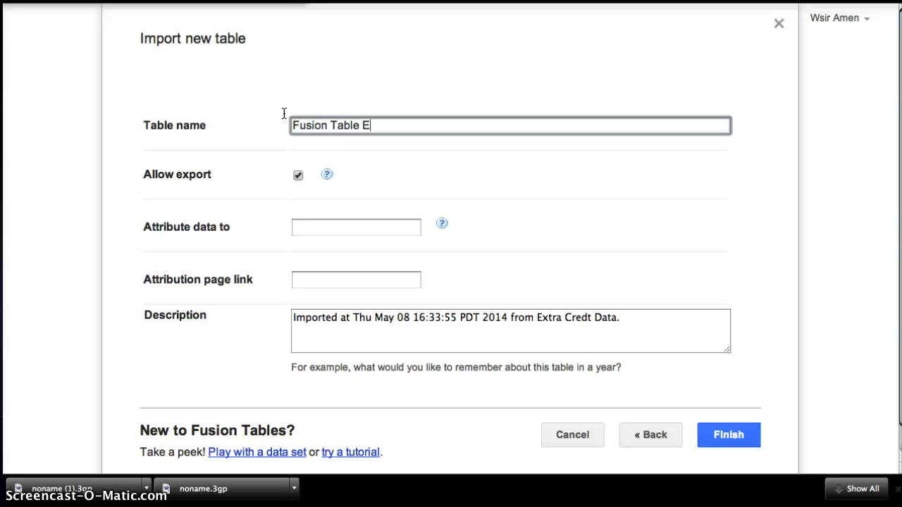
text(xtra)
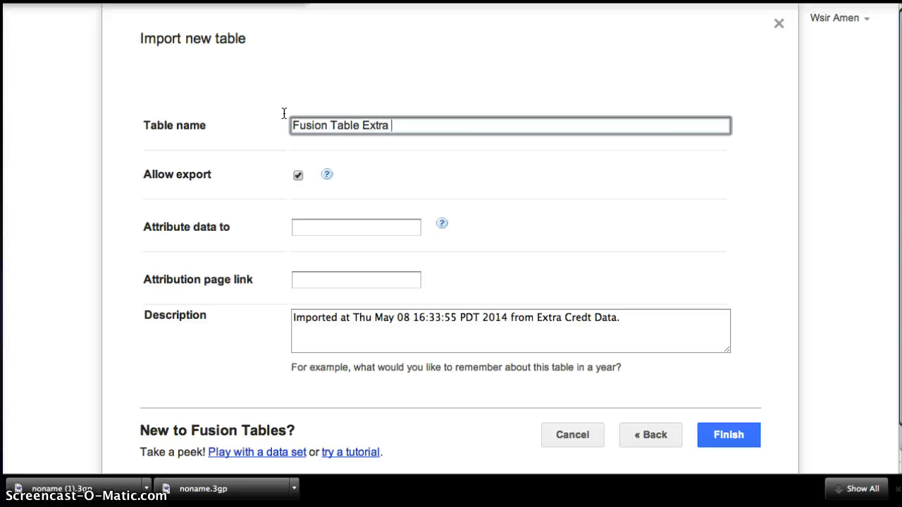
text(Data S)
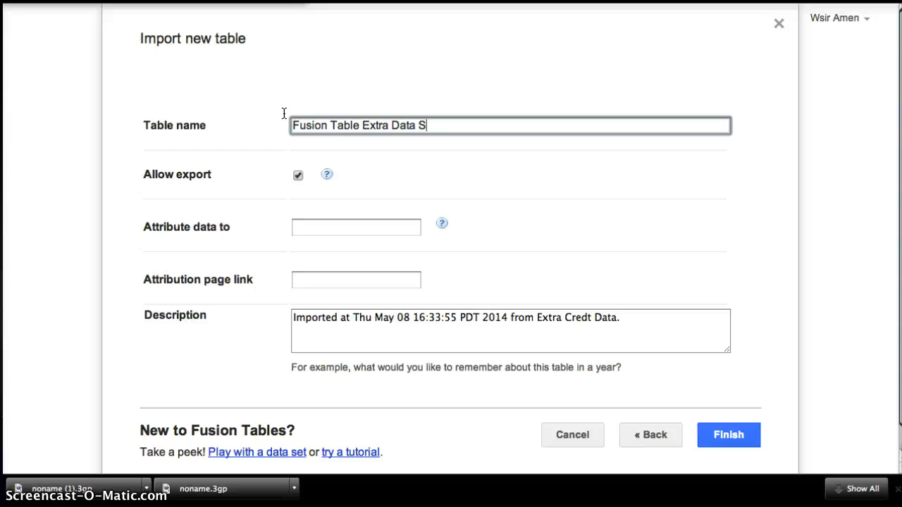
text(heet)
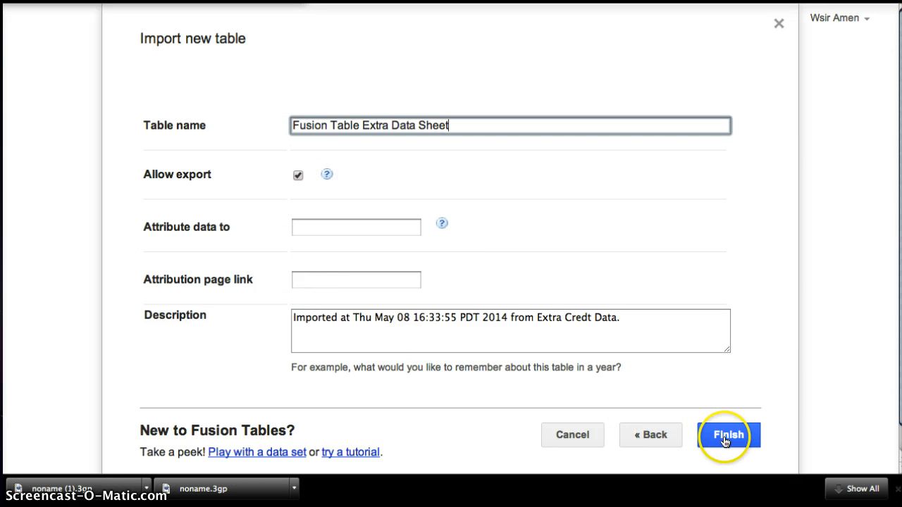
click(728, 434)
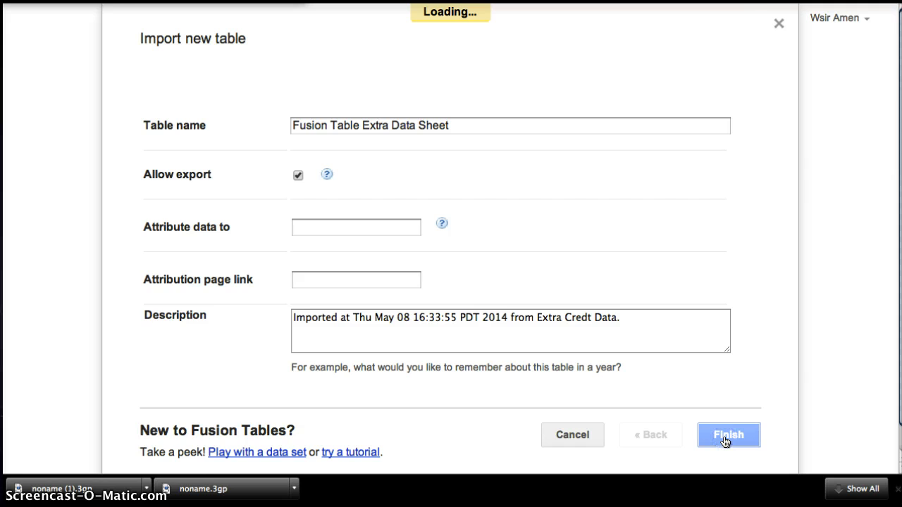
click(728, 433)
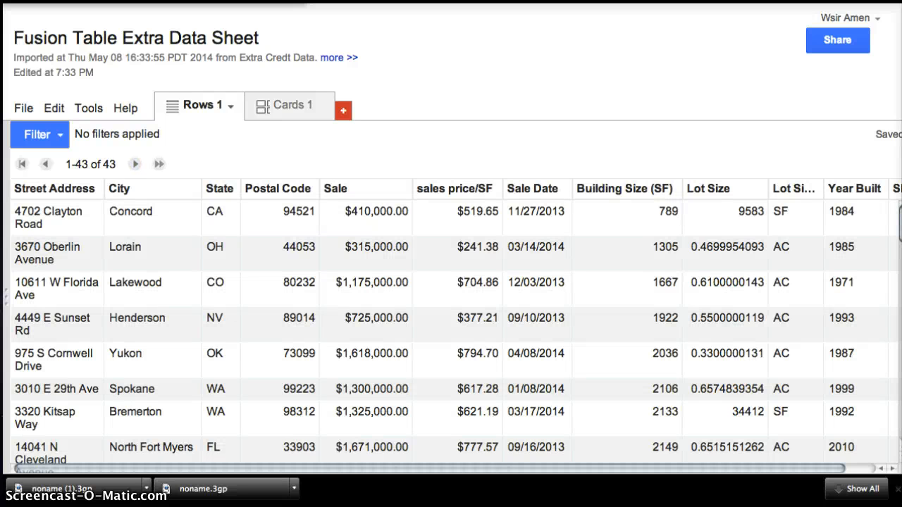
mouse_move(879, 216)
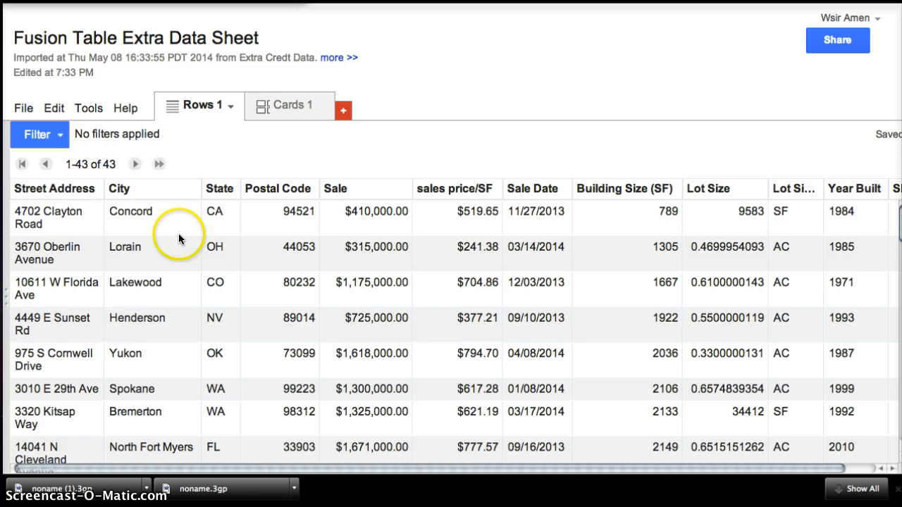
Step: Change the Street Address column's type to Location and save it
click(93, 191)
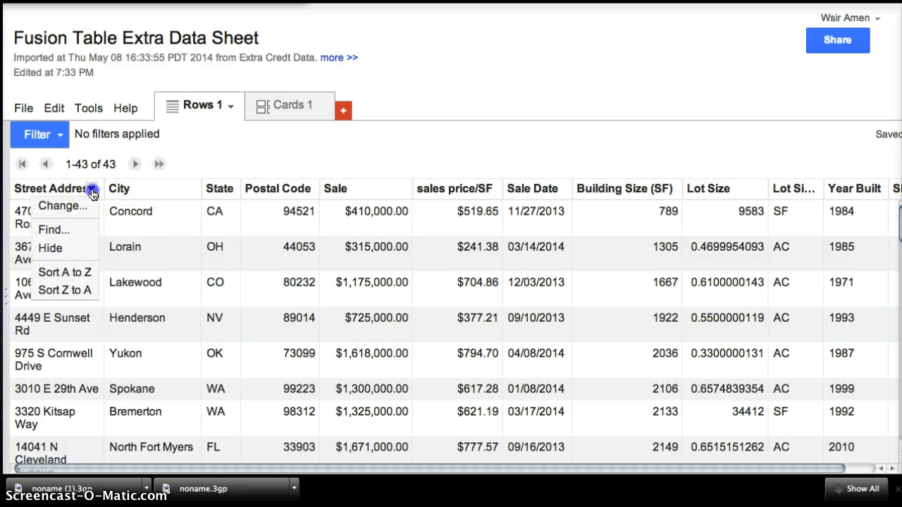
click(63, 206)
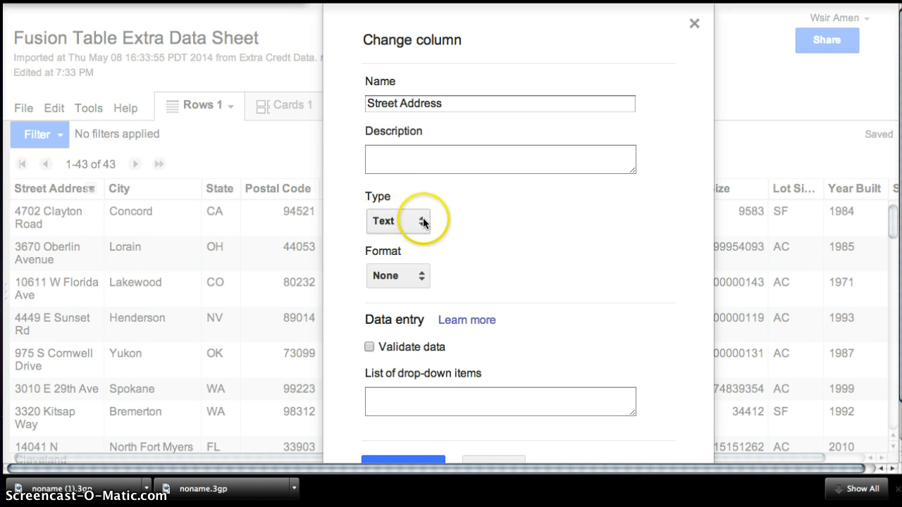
click(397, 220)
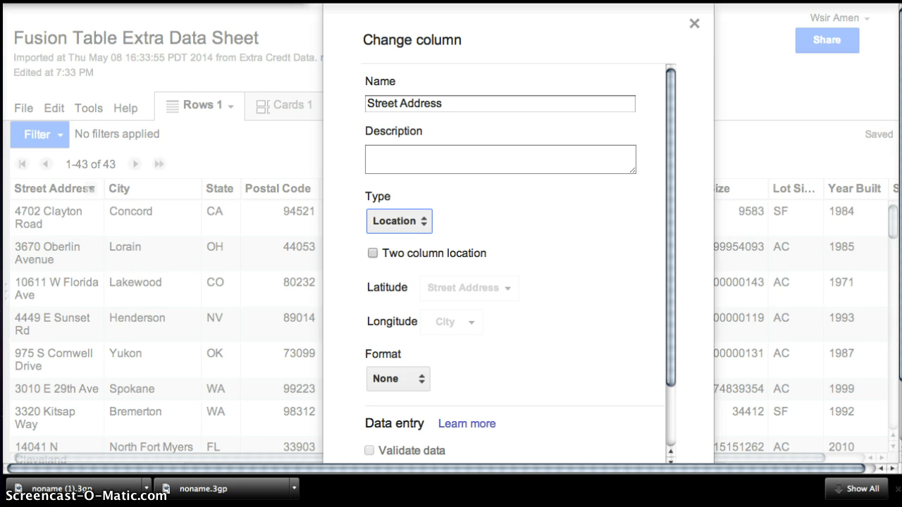
mouse_move(635, 72)
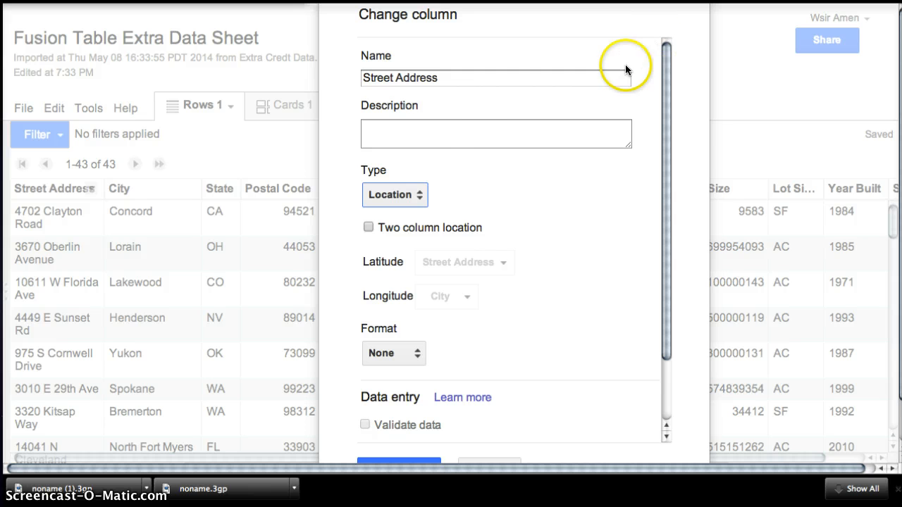
mouse_move(622, 209)
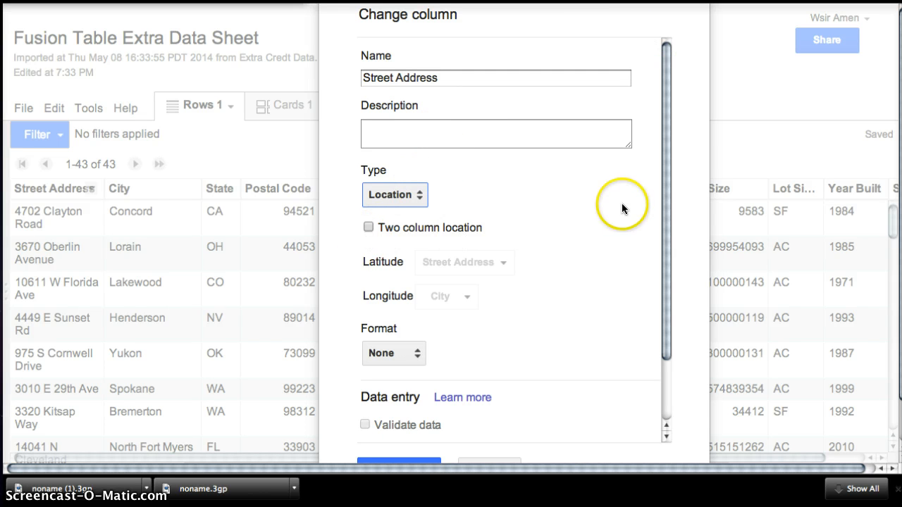
mouse_move(417, 462)
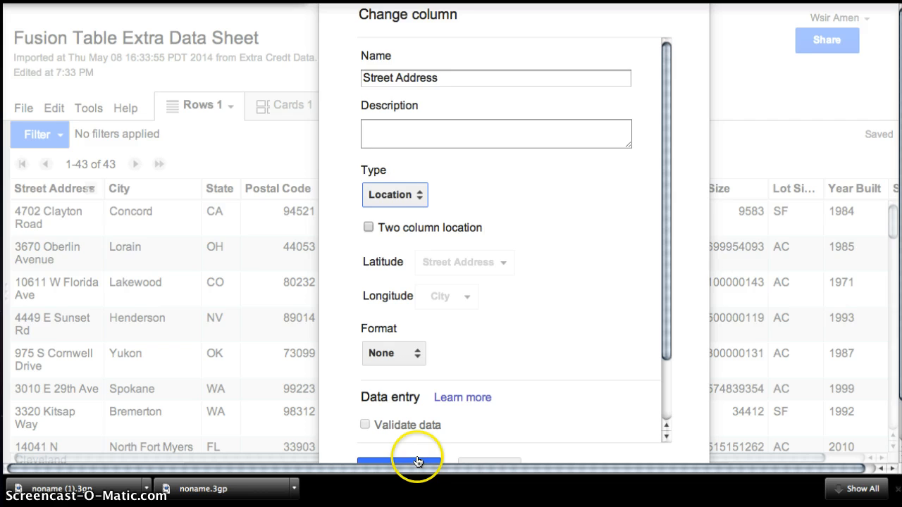
click(399, 462)
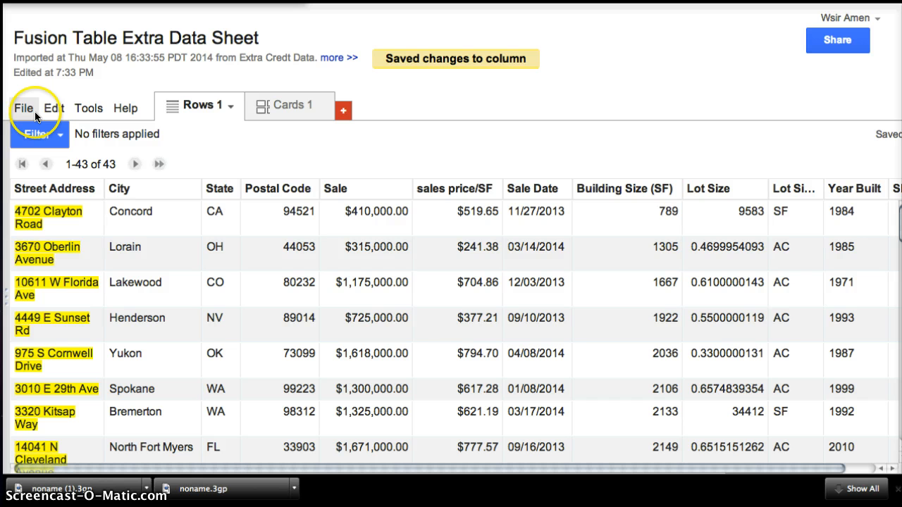
Step: Geocode the table's Street Address rows from the File menu, pausing and resuming partway
click(24, 107)
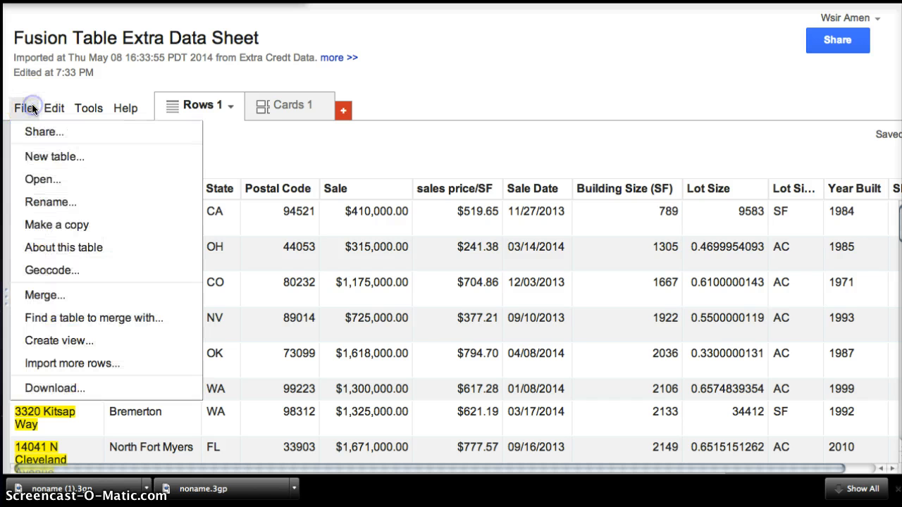
mouse_move(51, 271)
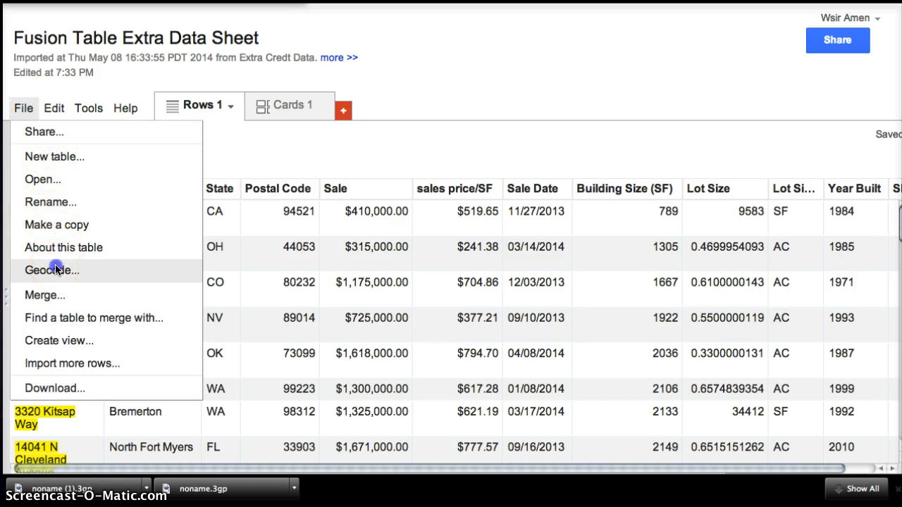
click(50, 270)
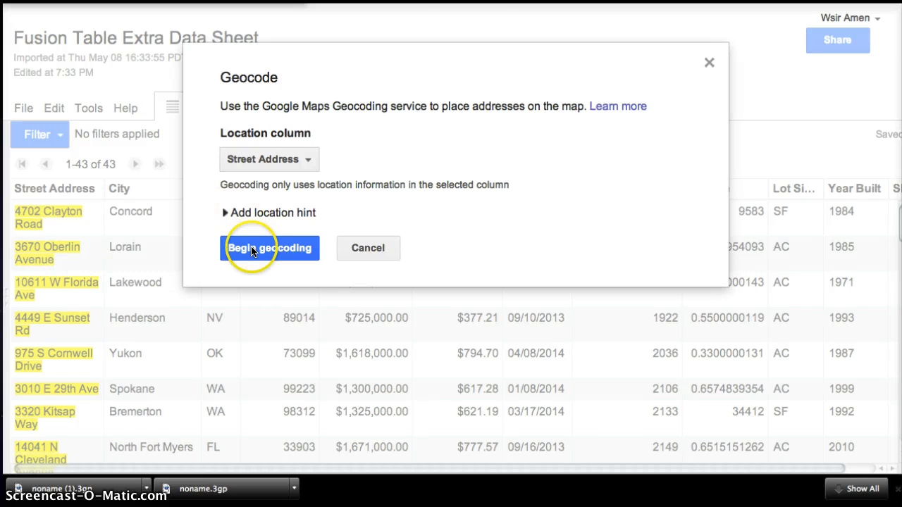
click(270, 247)
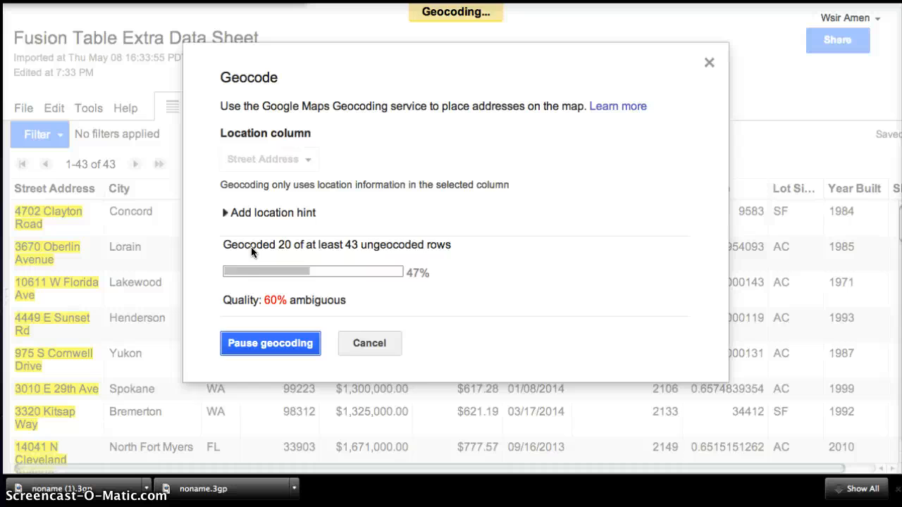
click(270, 343)
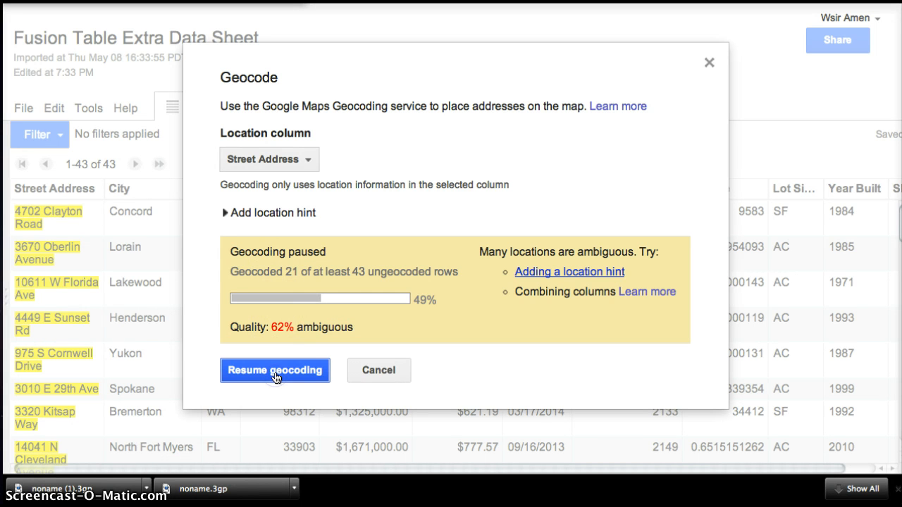
click(274, 369)
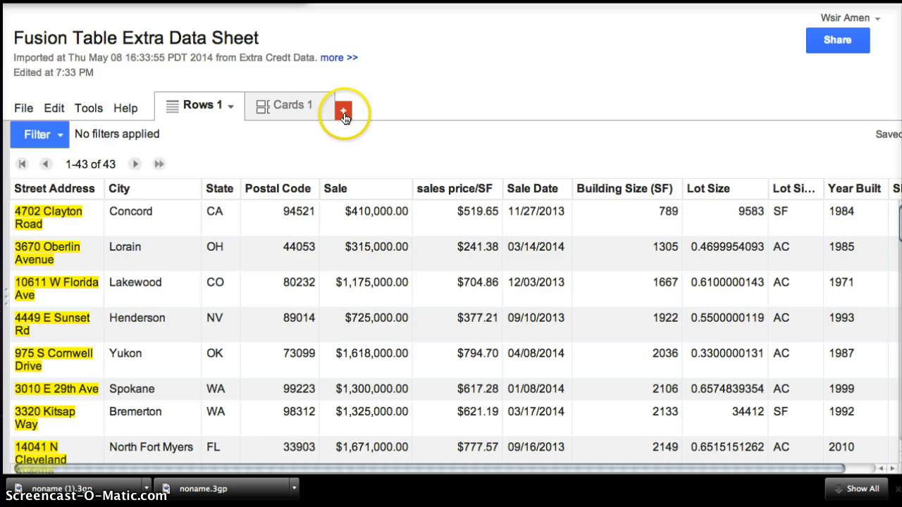
Step: Add a map view of the table from the + tab
click(343, 107)
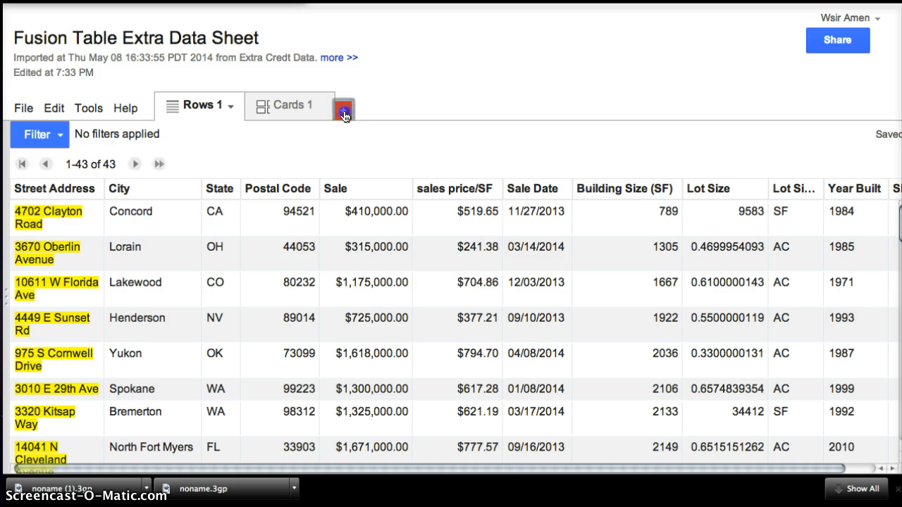
click(344, 107)
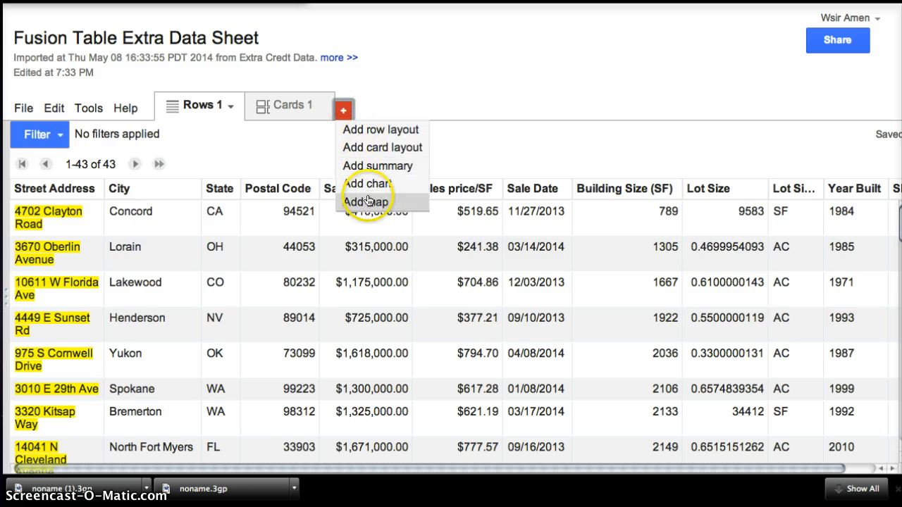
click(366, 202)
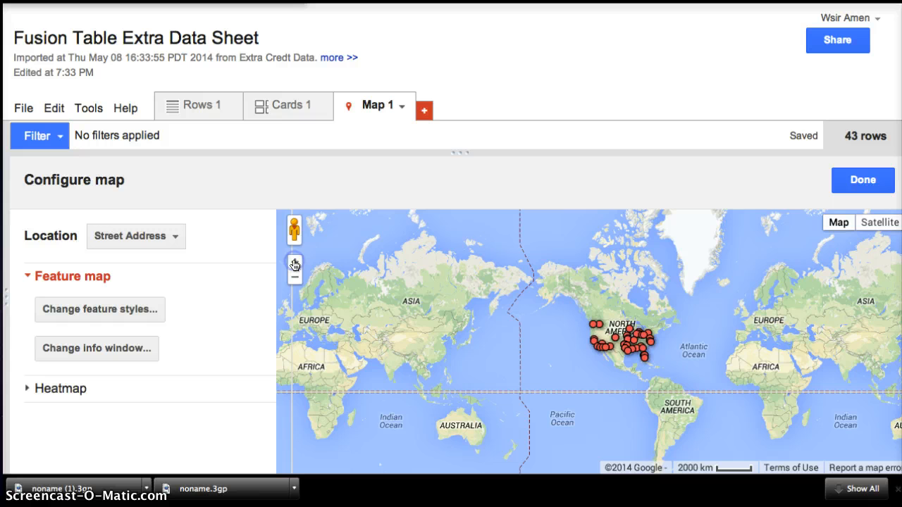
Step: Zoom the map in toward the West Coast markers and back out to the whole United States
click(294, 273)
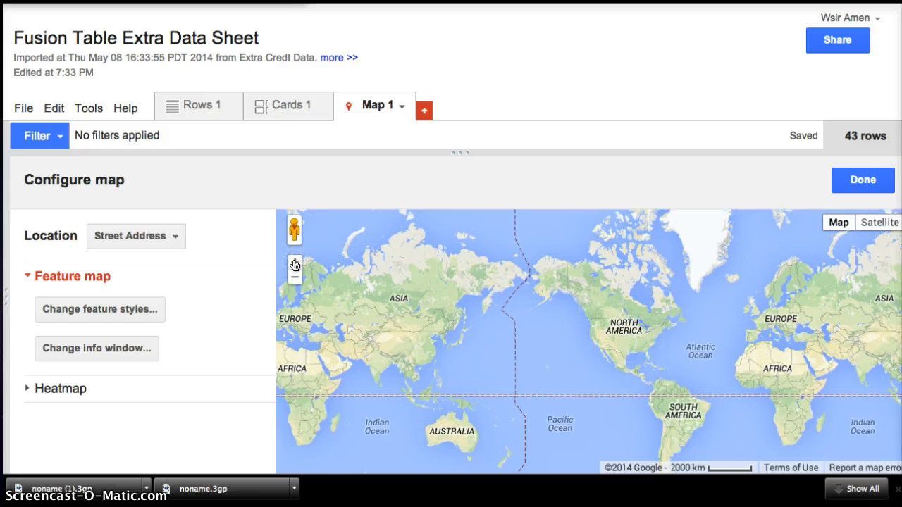
click(295, 265)
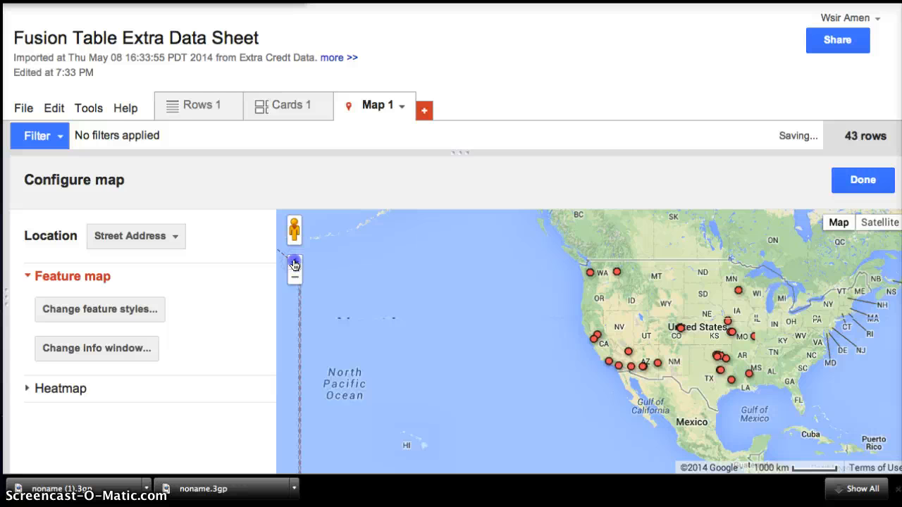
click(293, 262)
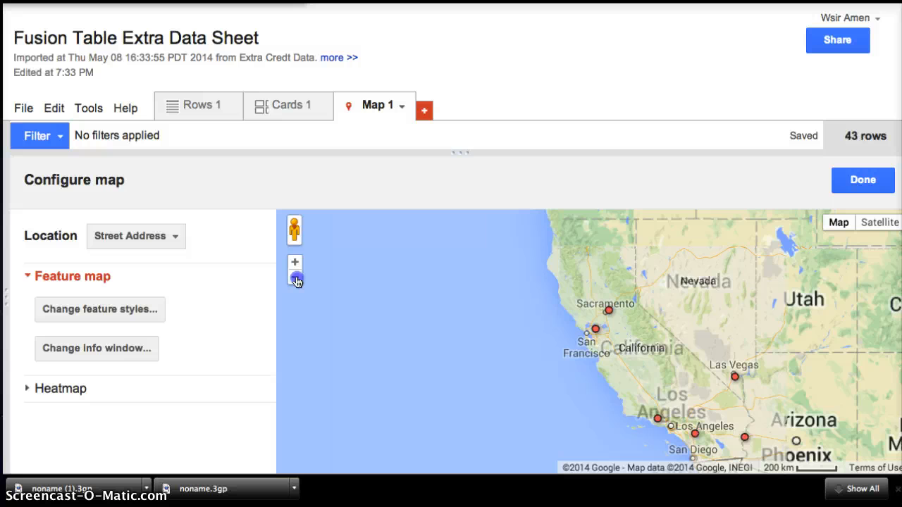
click(295, 281)
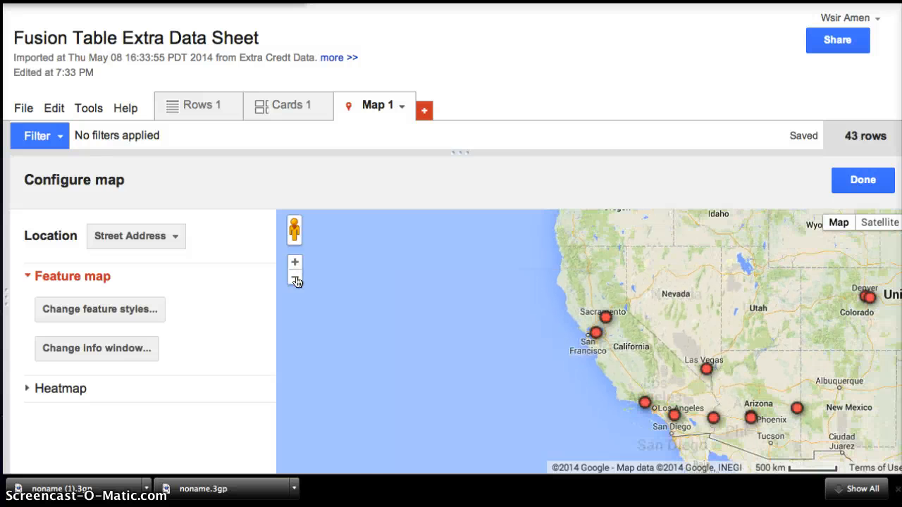
click(295, 276)
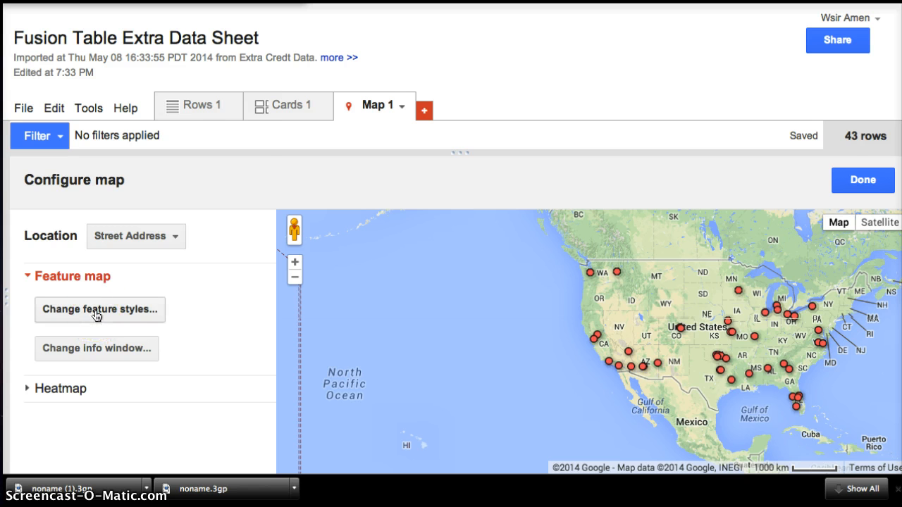
Step: Set the marker feature style to four buckets by Postal Code
click(99, 310)
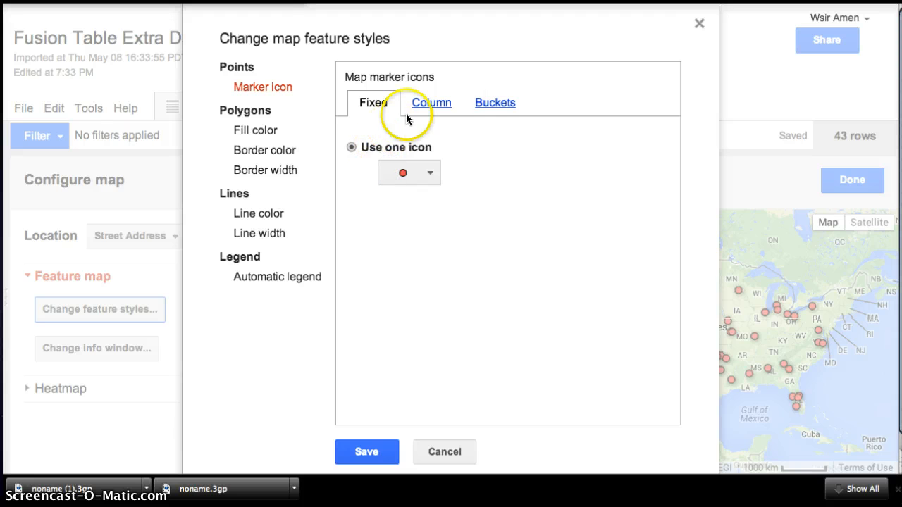
click(494, 101)
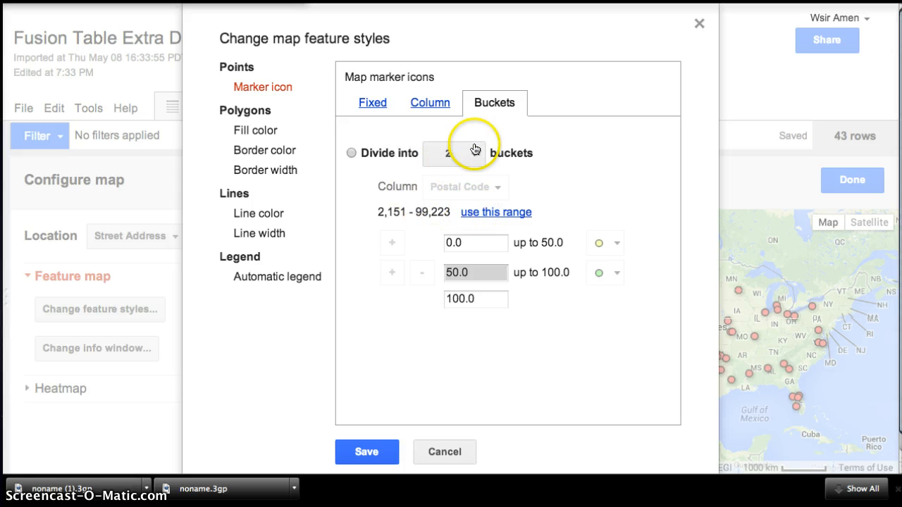
click(453, 152)
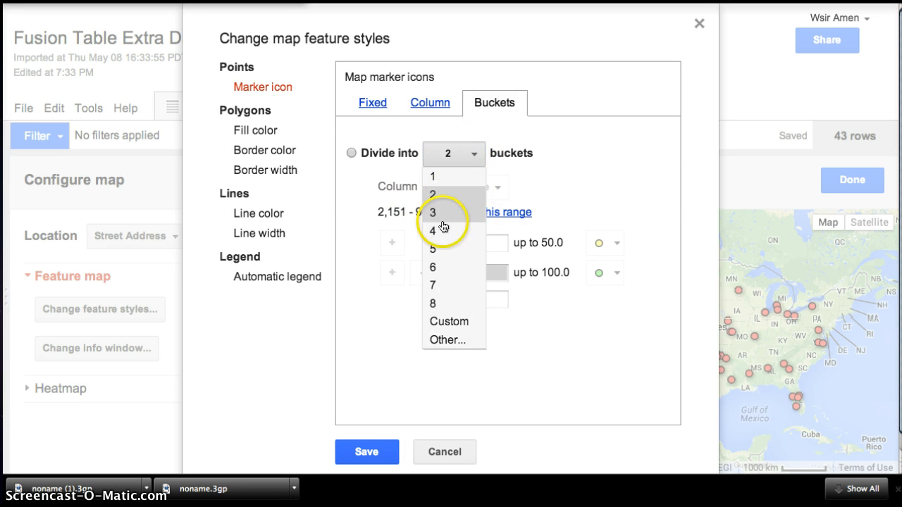
click(431, 231)
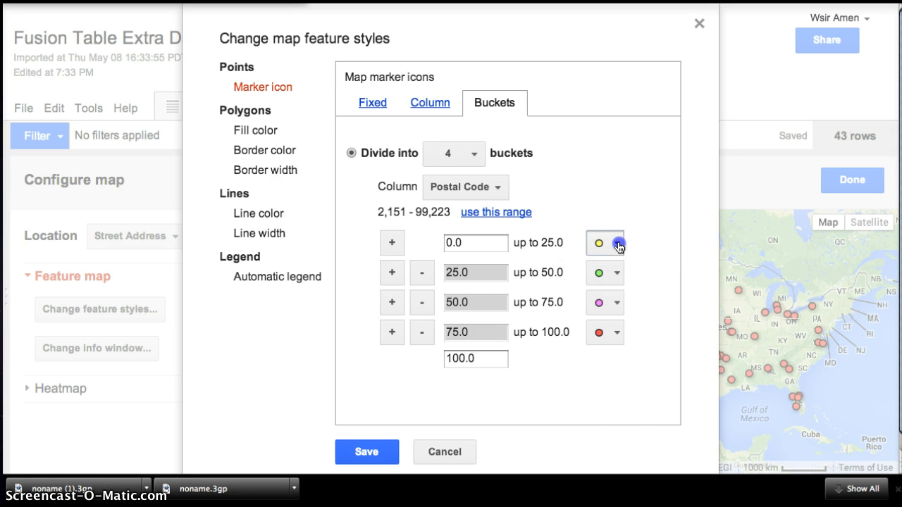
Step: Assign blue, red, purple and green pins, fit ranges to 2,151–99,224, and save the style
click(617, 242)
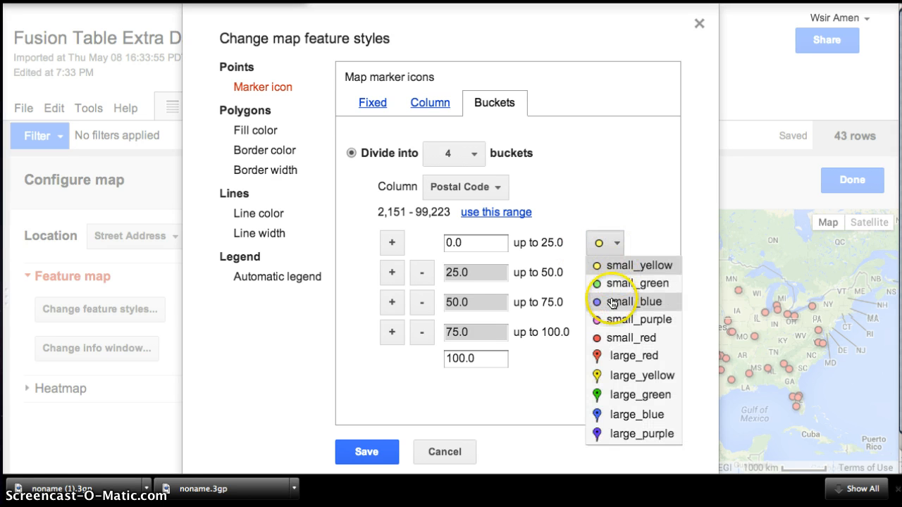
click(612, 301)
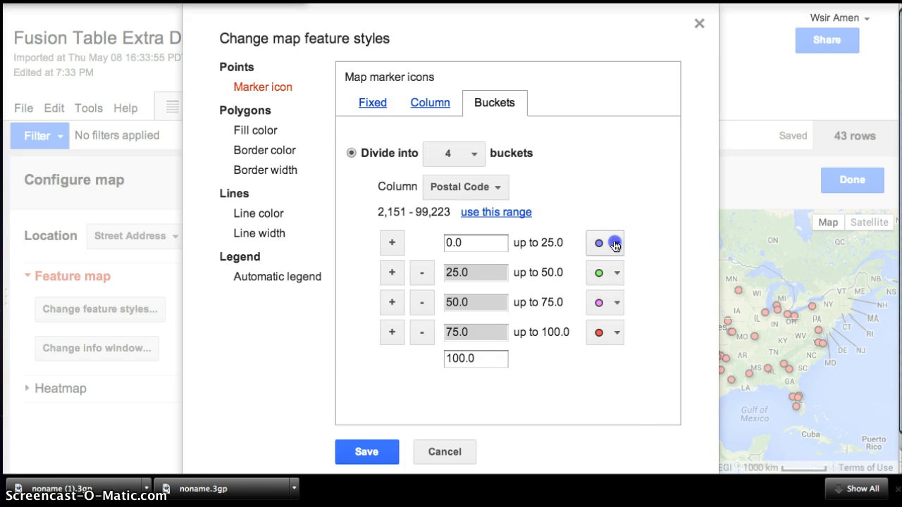
click(599, 242)
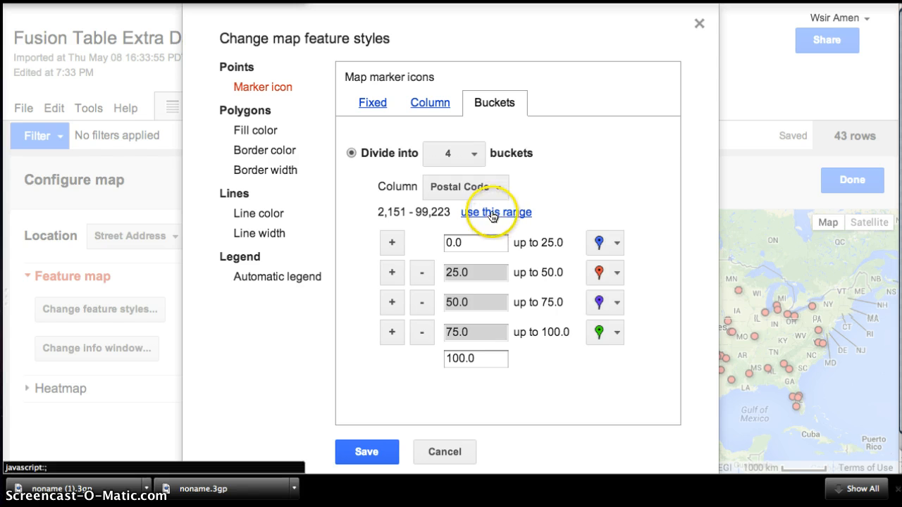
click(496, 211)
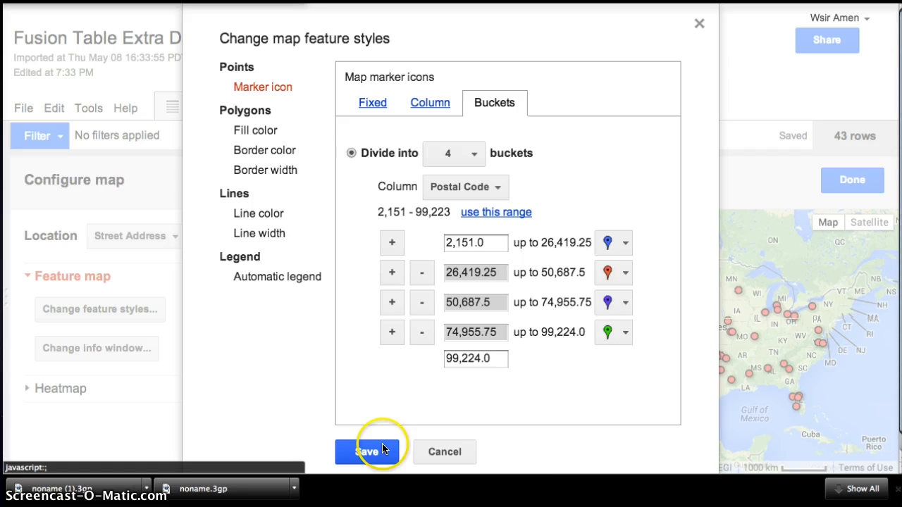
click(366, 451)
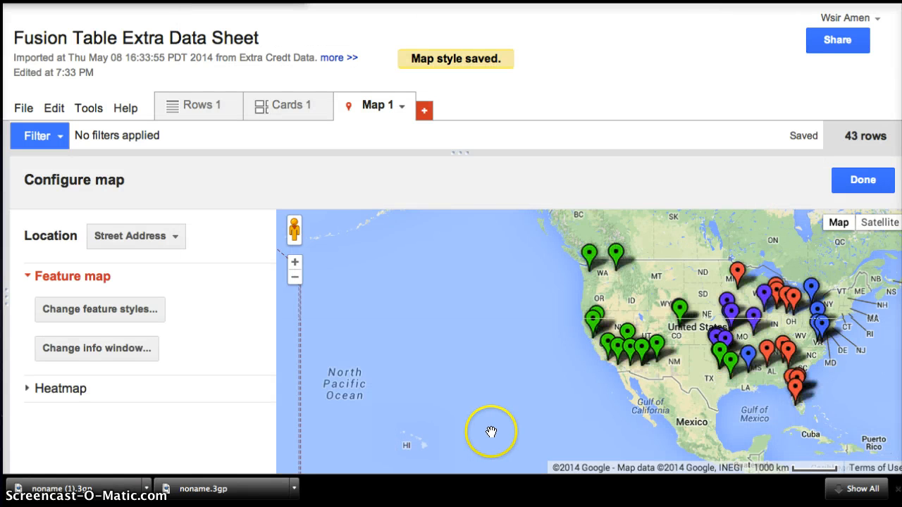
mouse_move(727, 372)
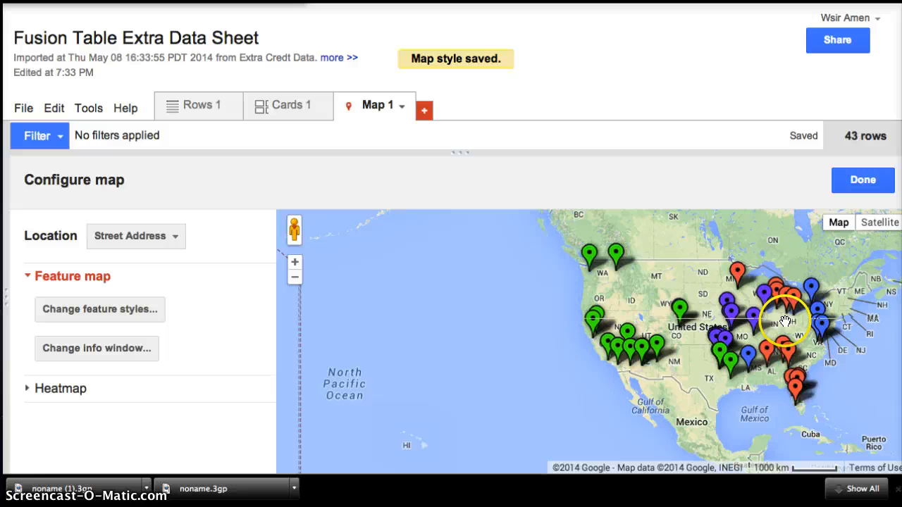
mouse_move(617, 285)
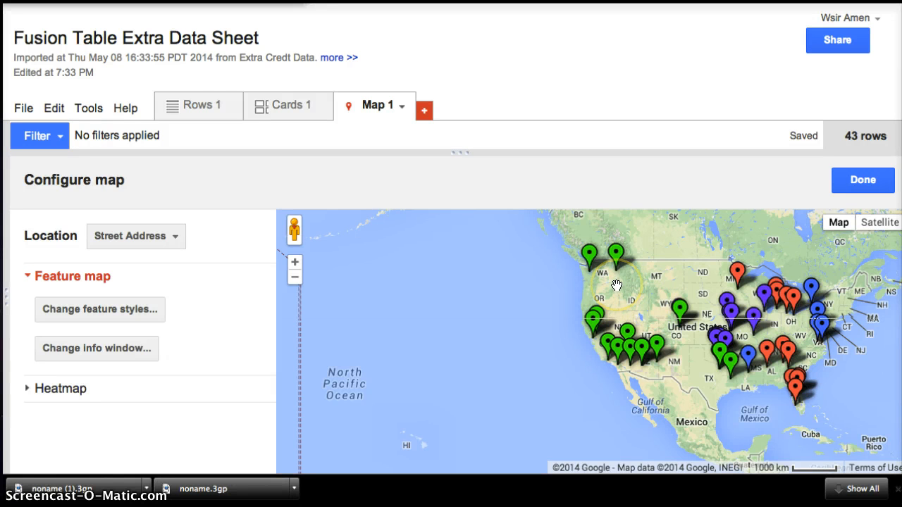
mouse_move(671, 266)
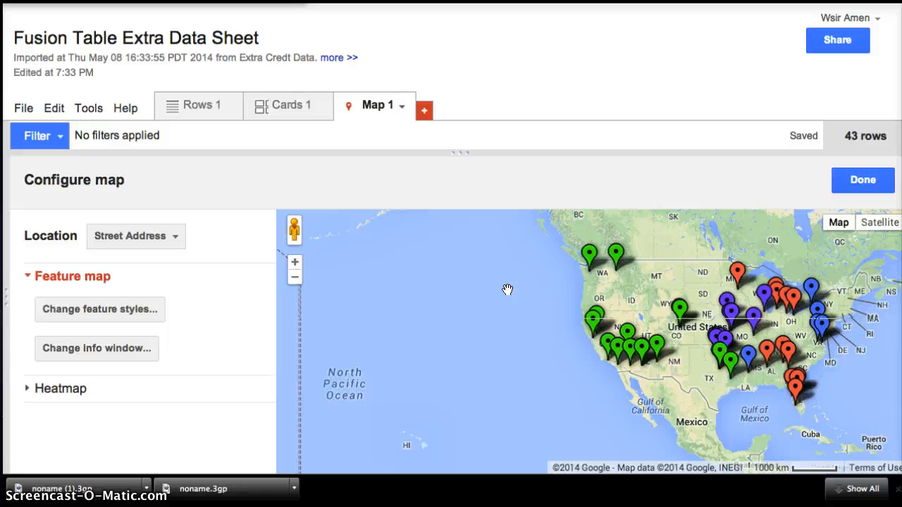
mouse_move(508, 290)
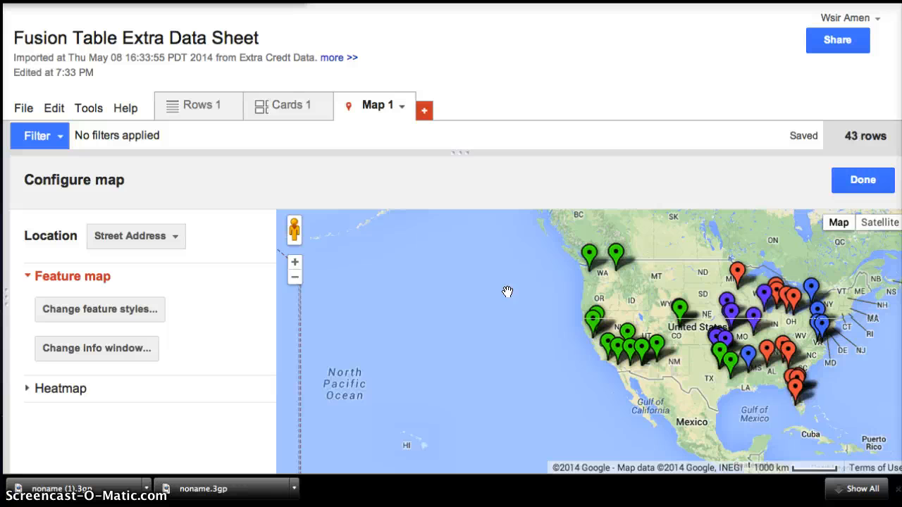
mouse_move(574, 313)
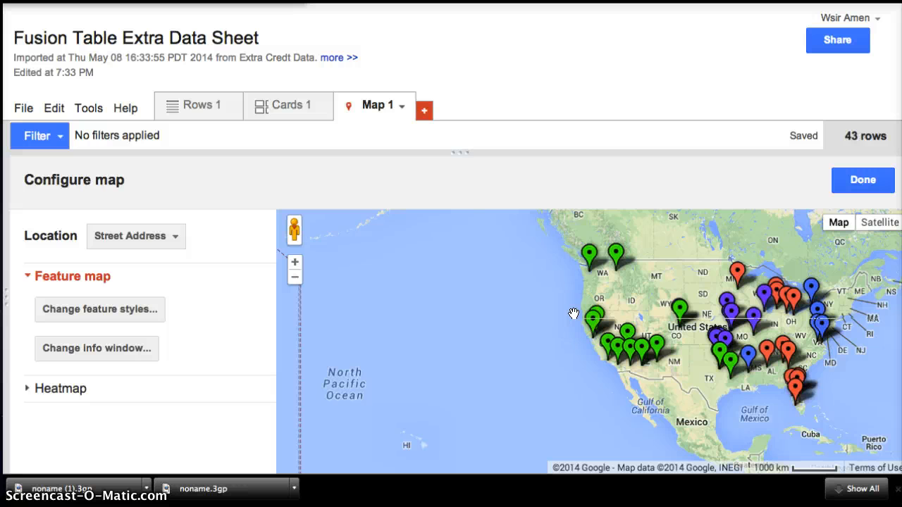